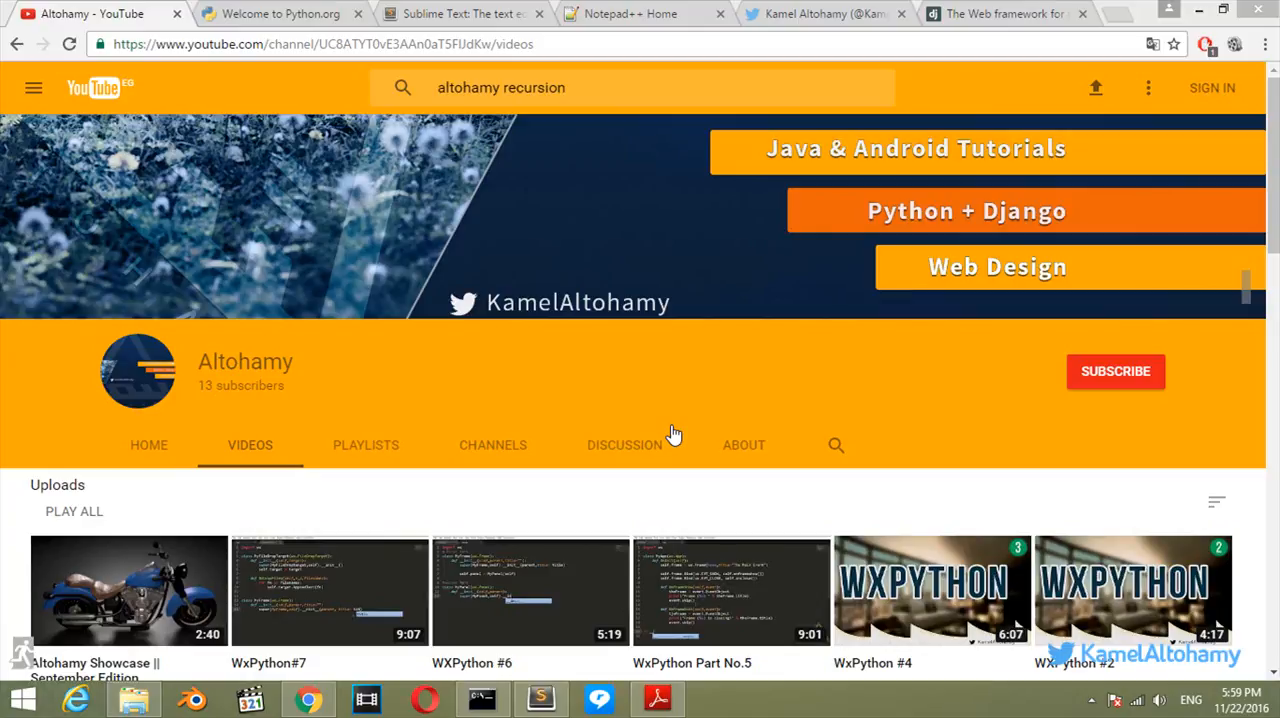
mouse_move(556, 396)
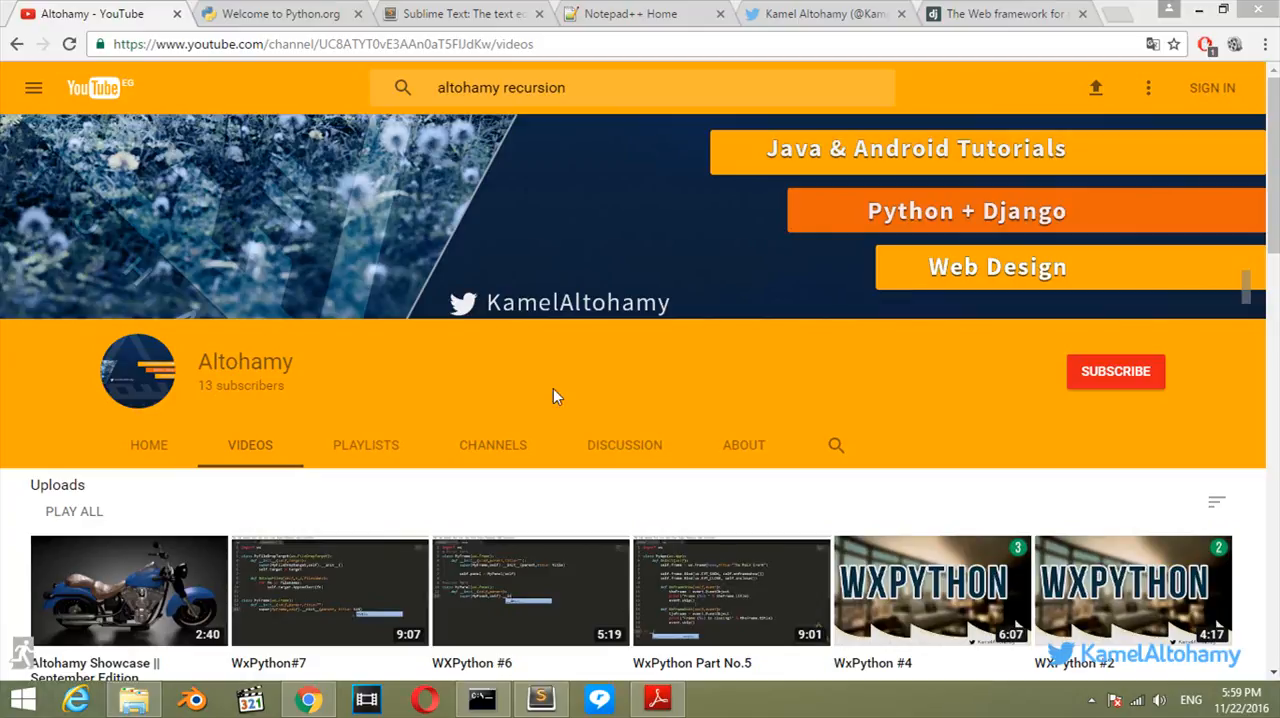
mouse_move(175, 253)
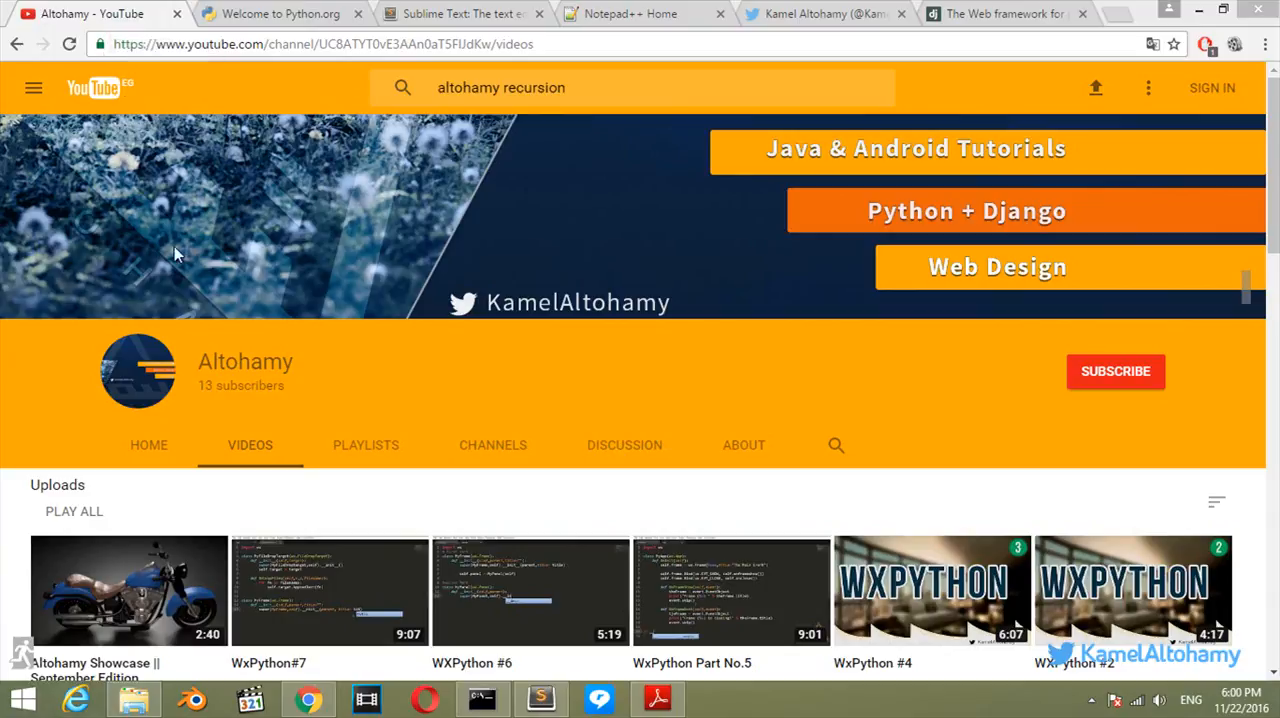
mouse_move(182, 258)
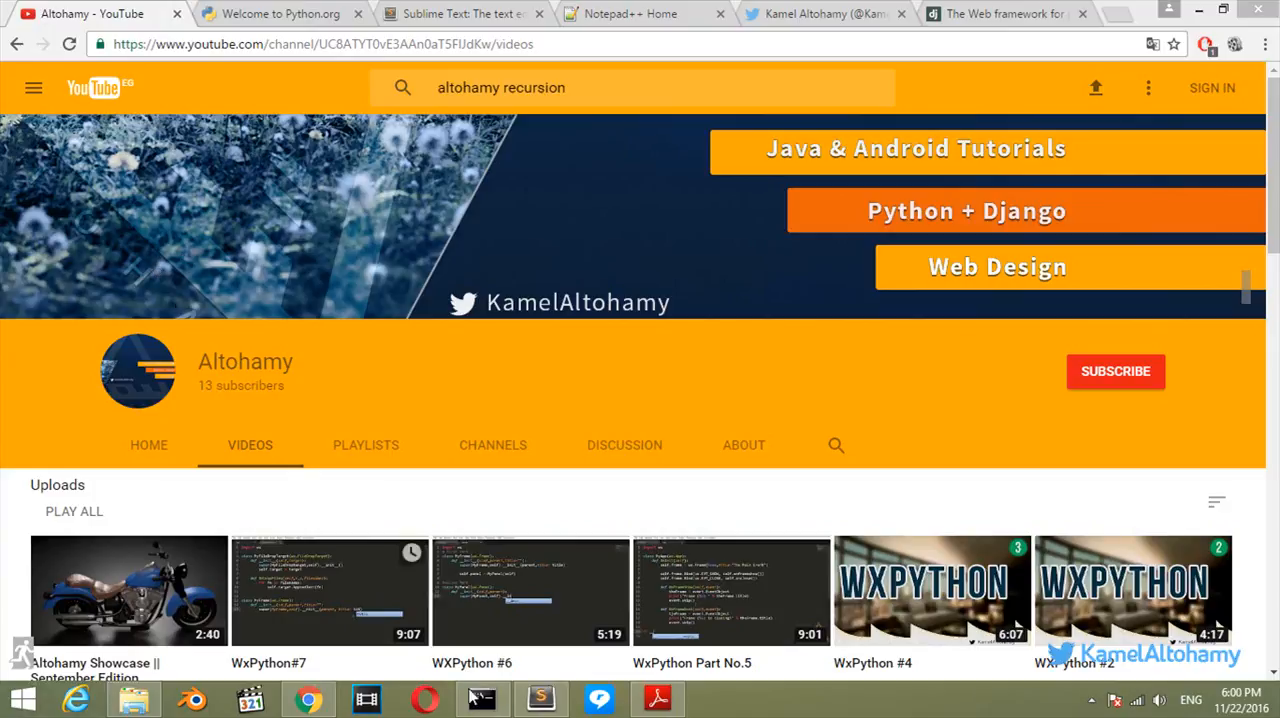
Bring the Python session window to the front and reposition it on screen.
click(483, 698)
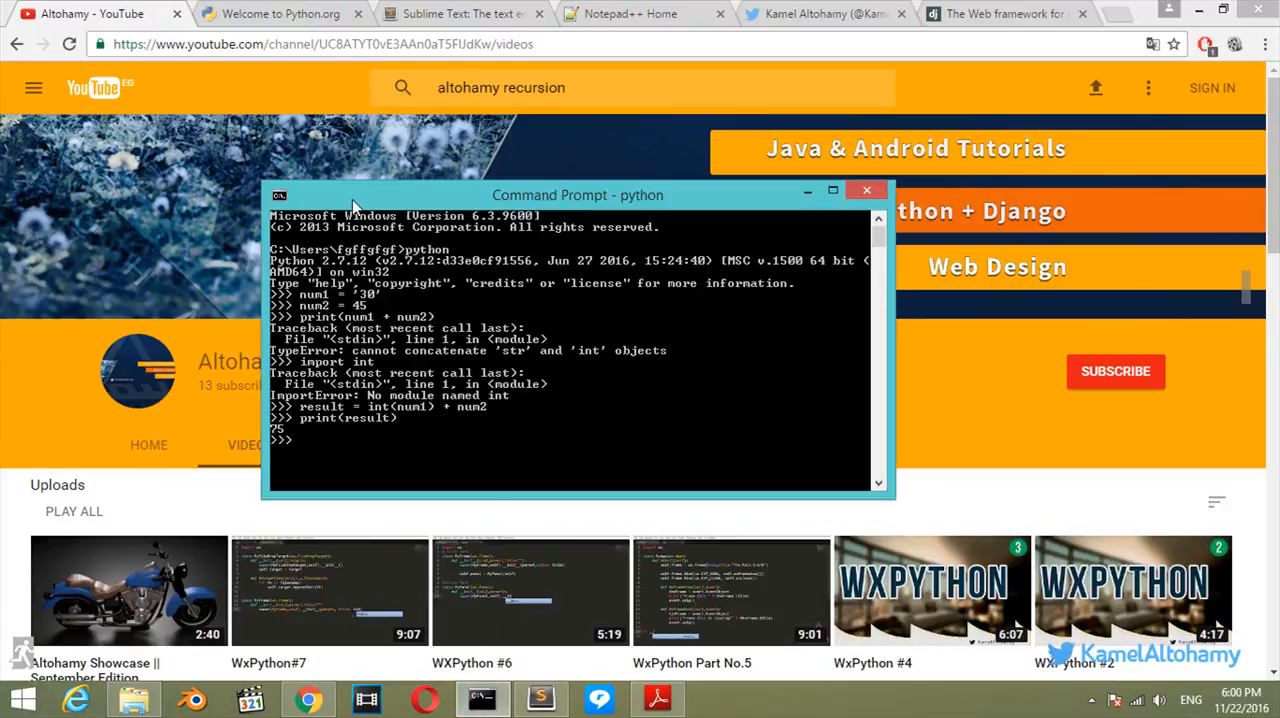
drag(550, 195, 540, 184)
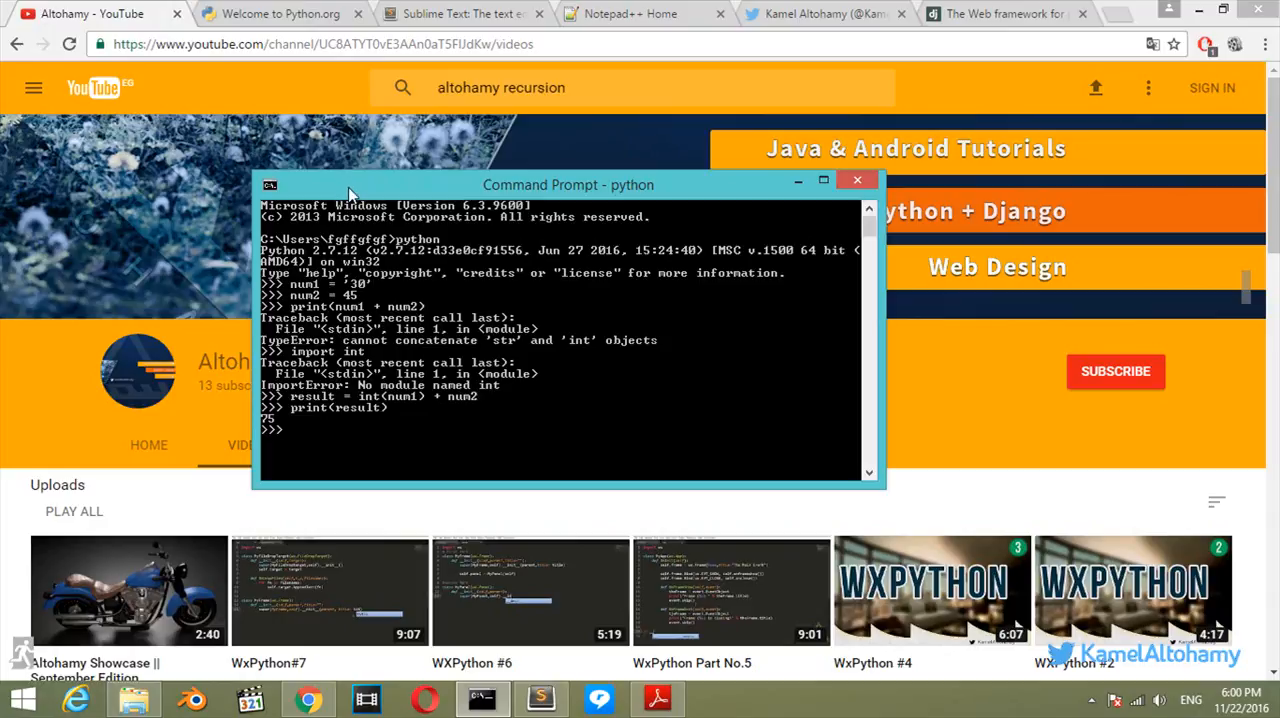
drag(568, 185, 549, 176)
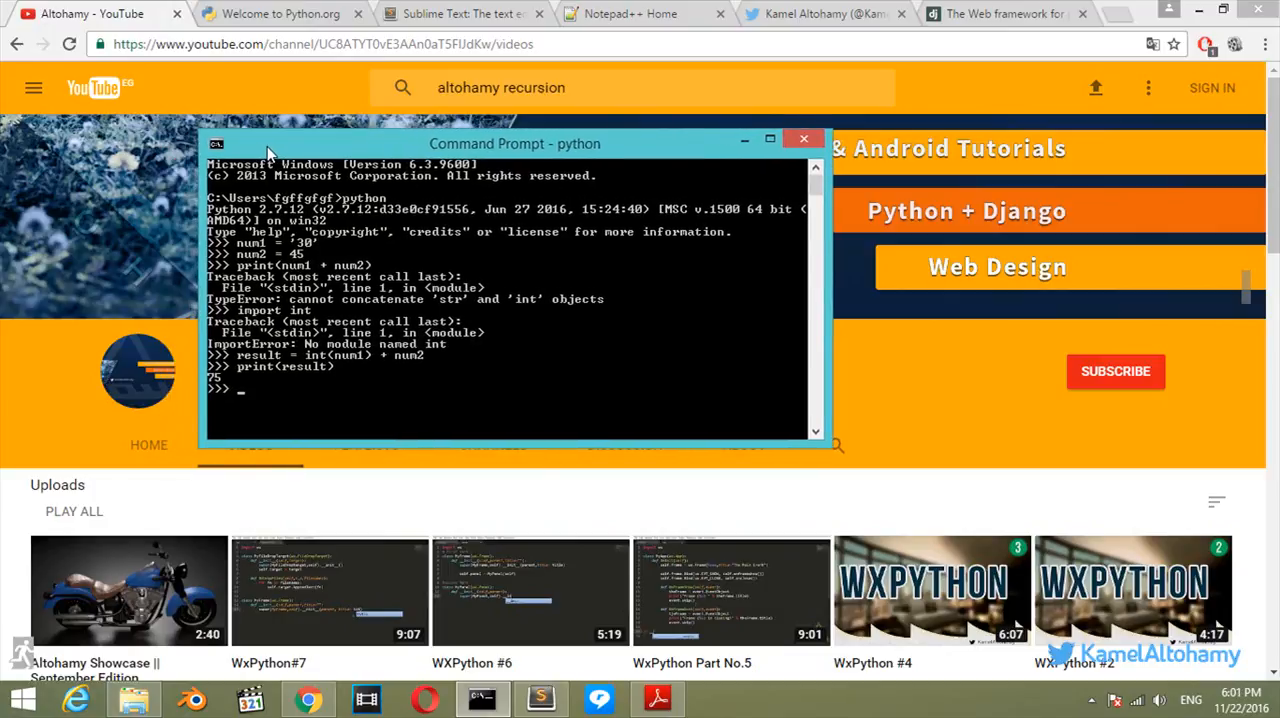
drag(514, 143, 547, 150)
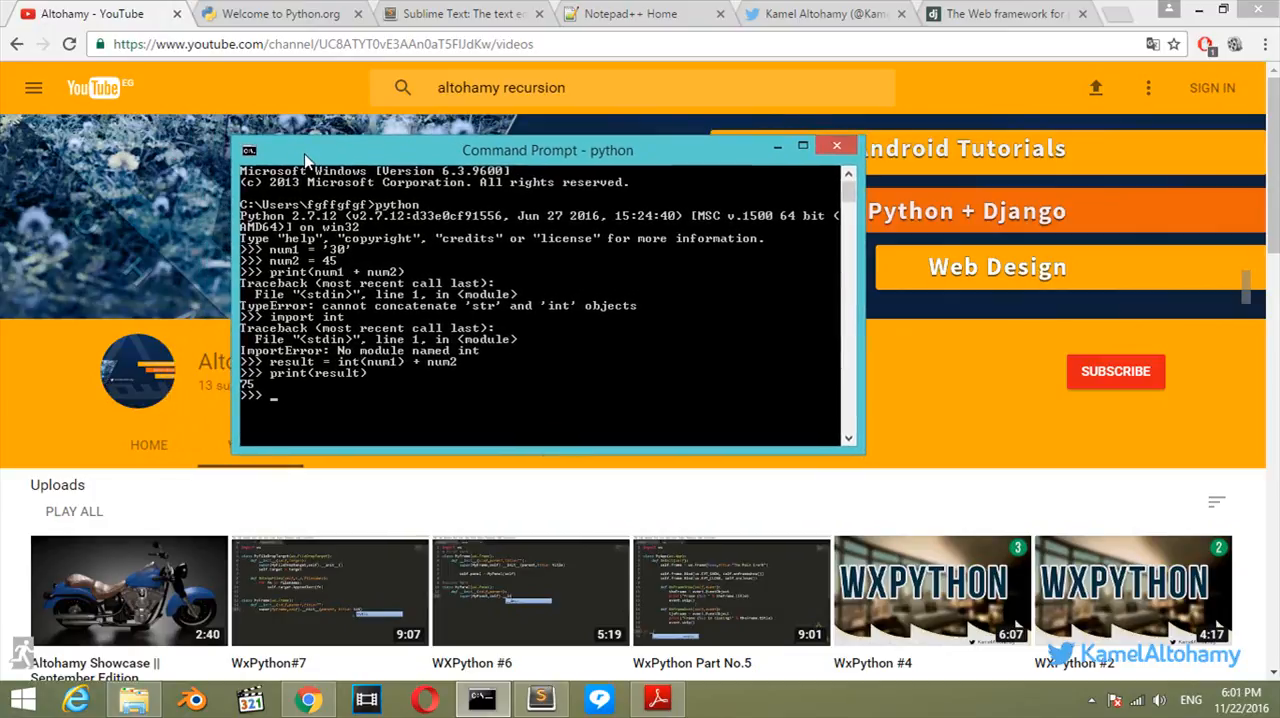
mouse_move(268, 160)
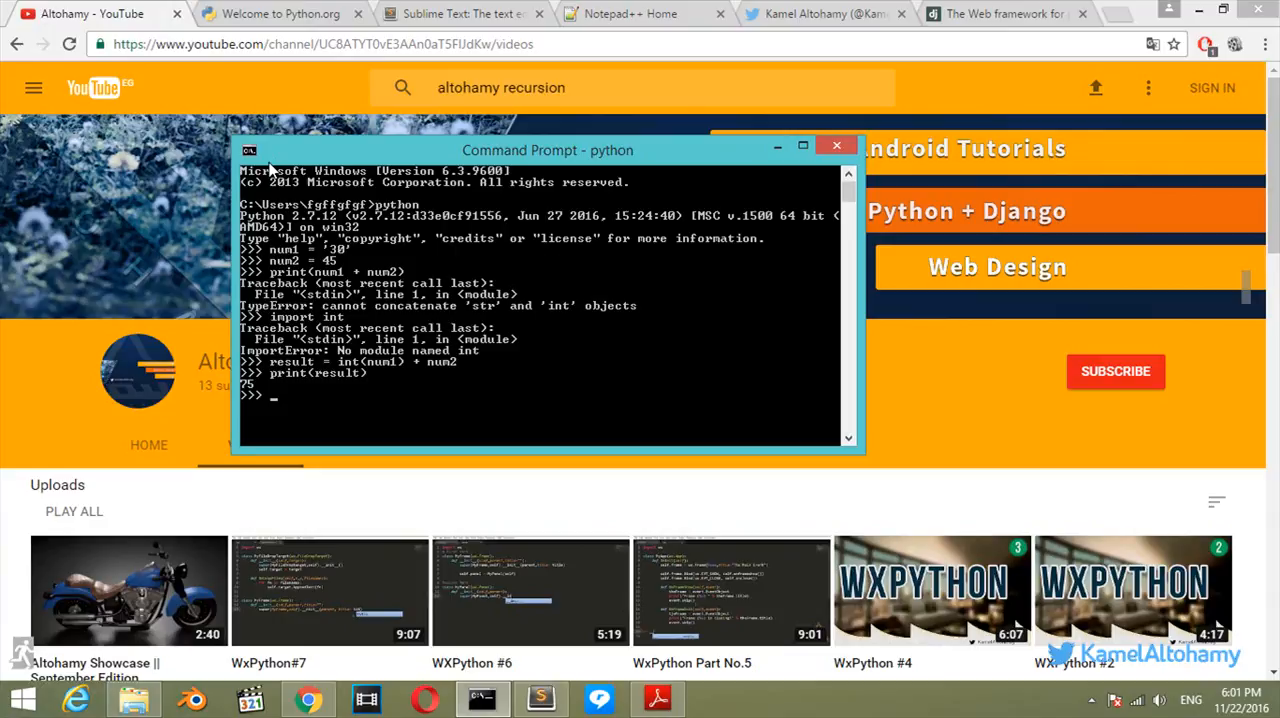
Open Docs from the Python.org homepage and scroll the page while it loads.
click(280, 13)
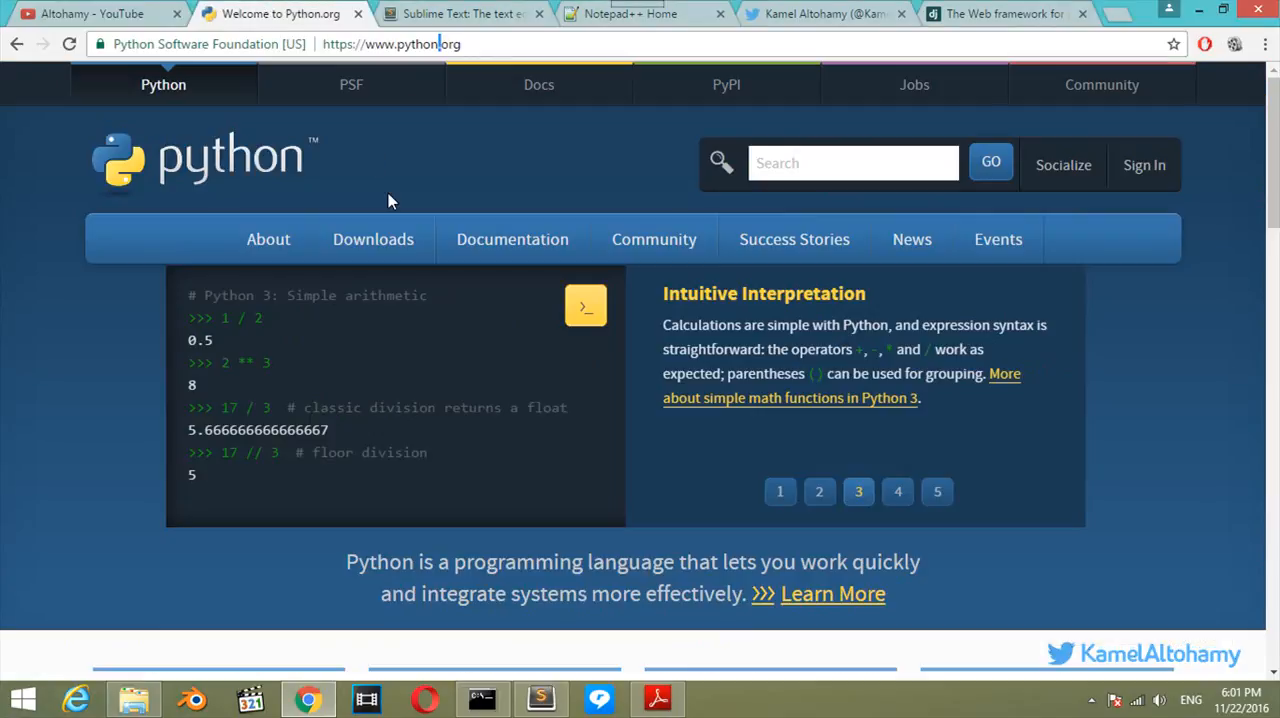
click(538, 84)
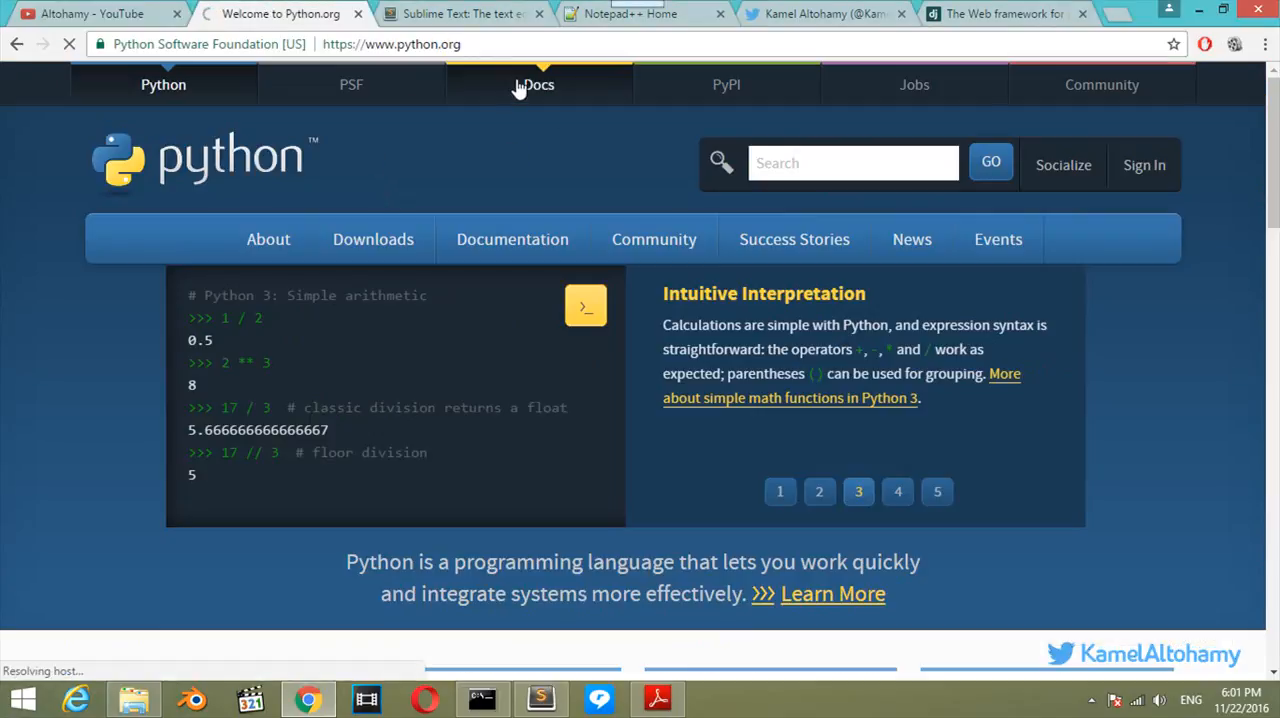
scroll(down, 3)
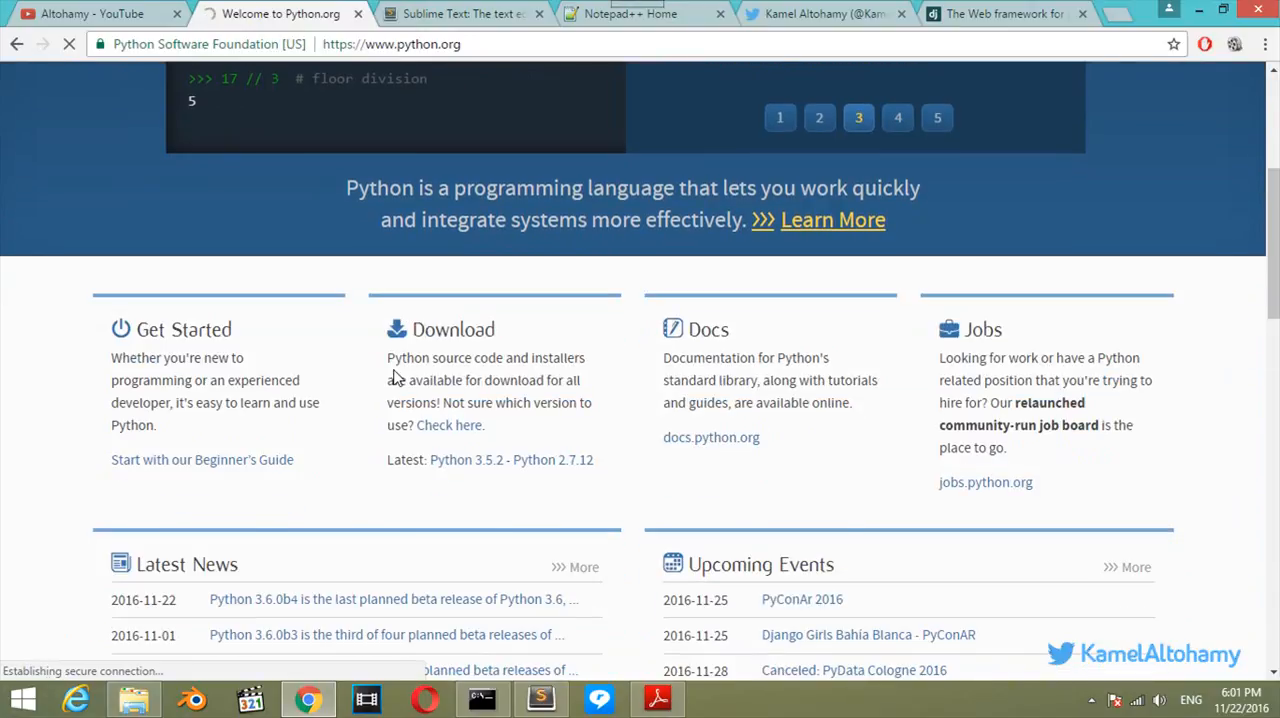
scroll(down, 3)
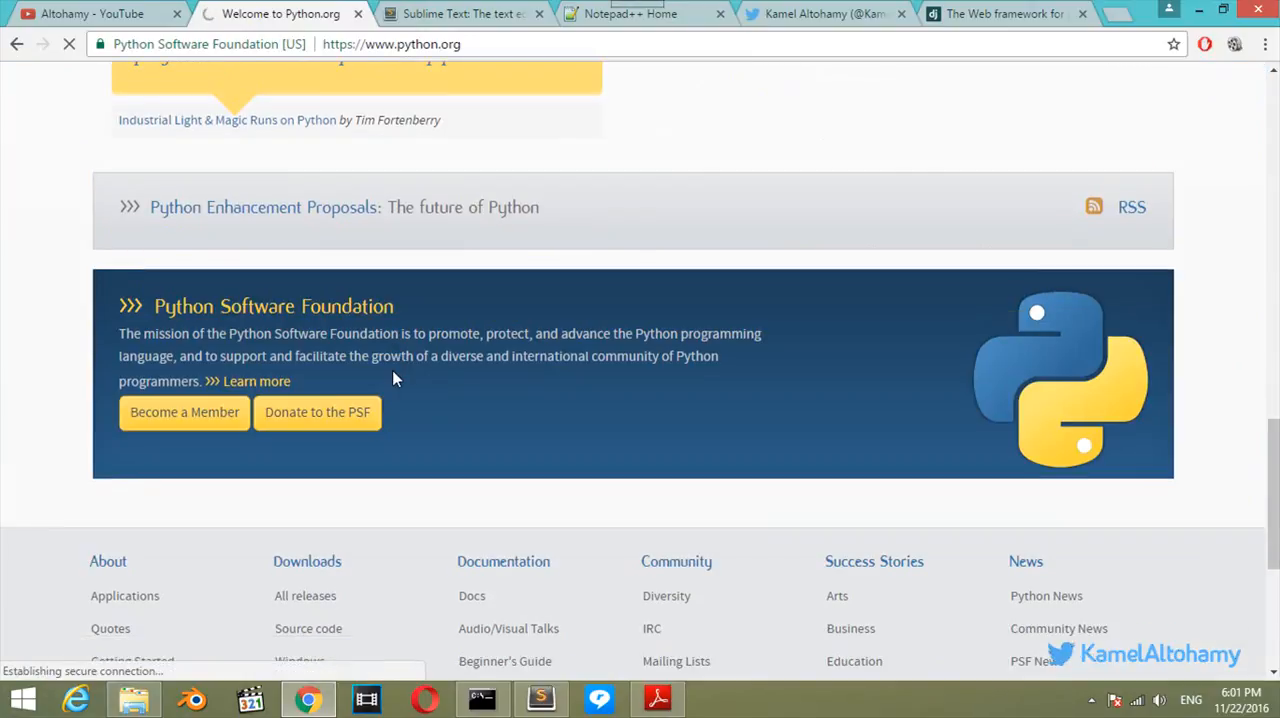
scroll(up, 3)
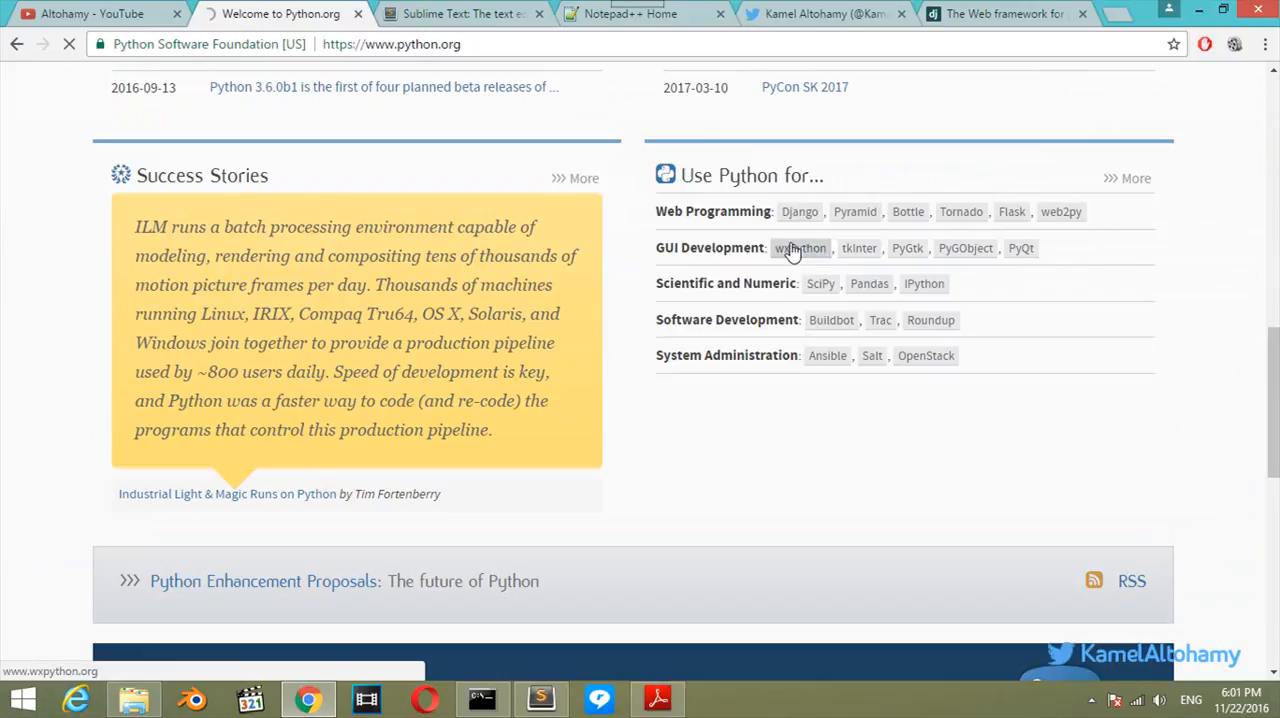
mouse_move(1012, 211)
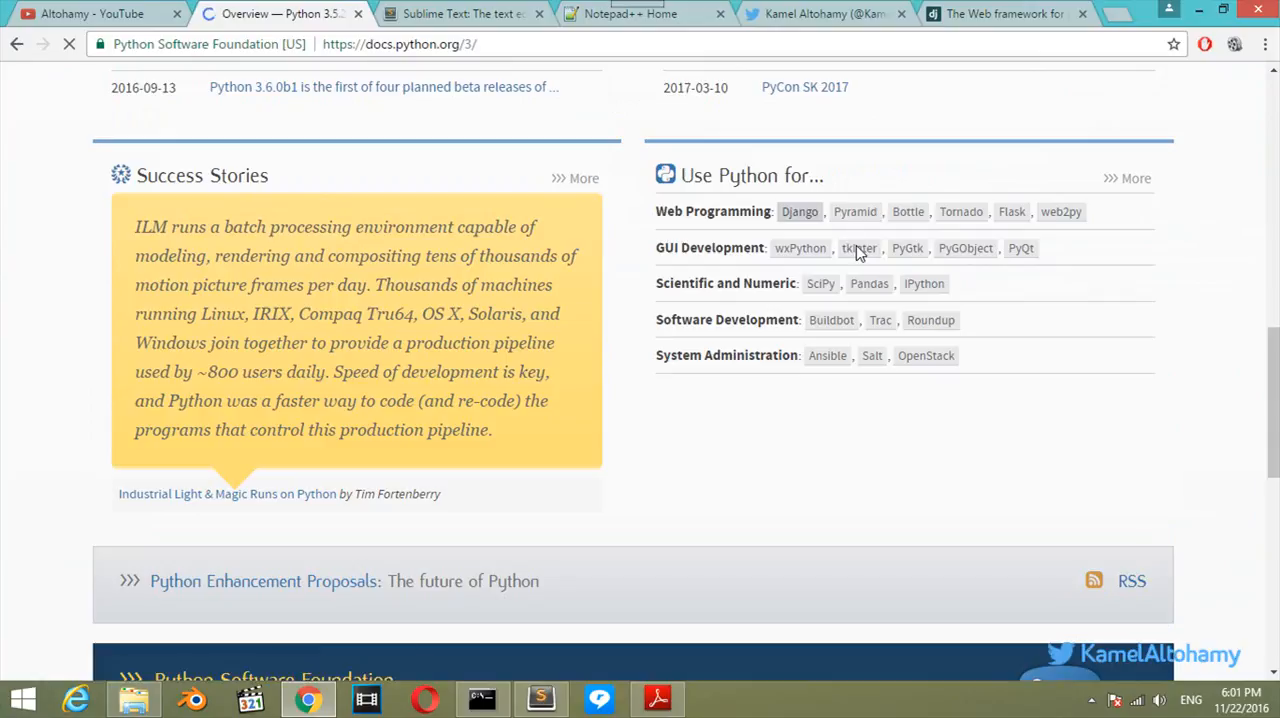
mouse_move(860, 262)
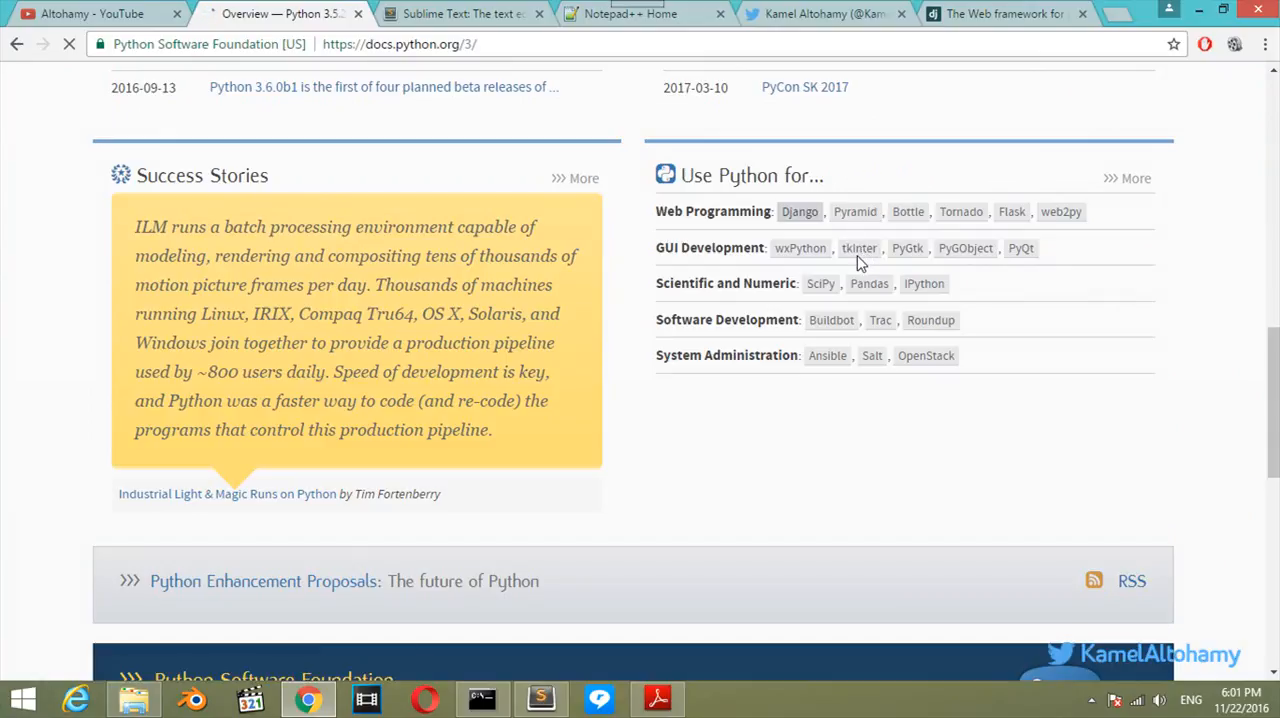
mouse_move(807, 258)
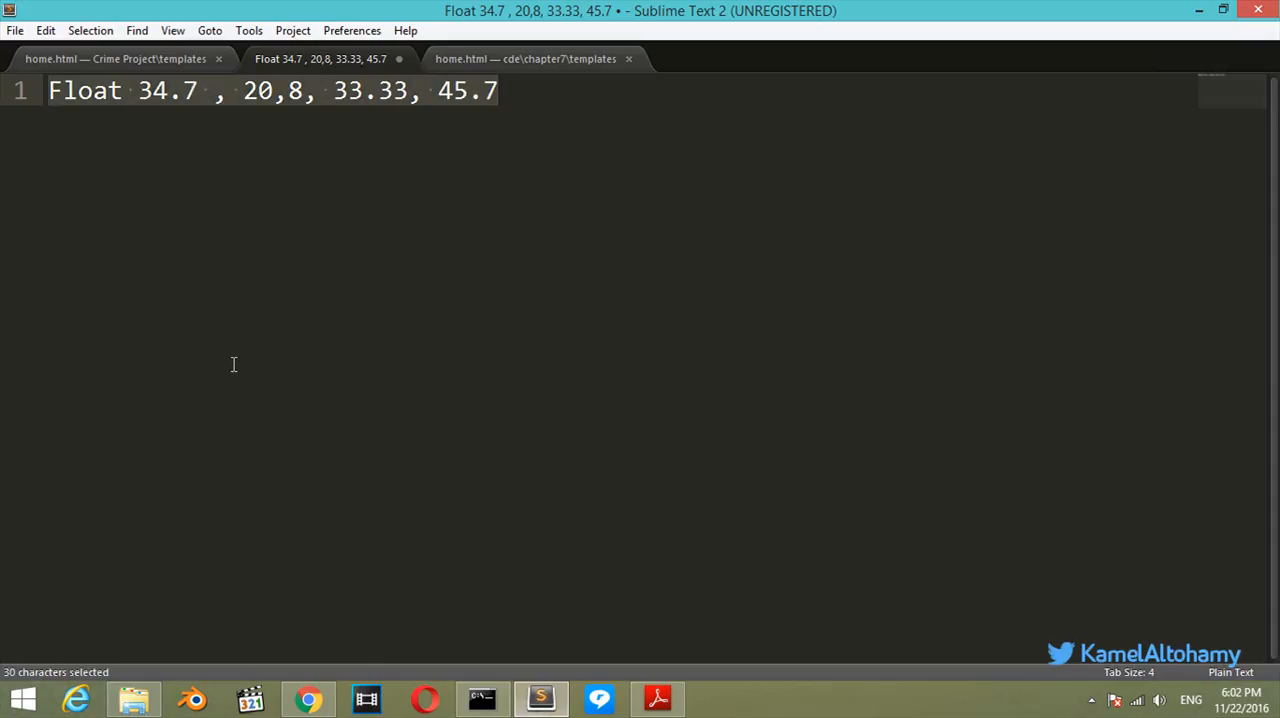
Type the 'Builts in-functions' heading with int() and float() entries.
text(Builts in)
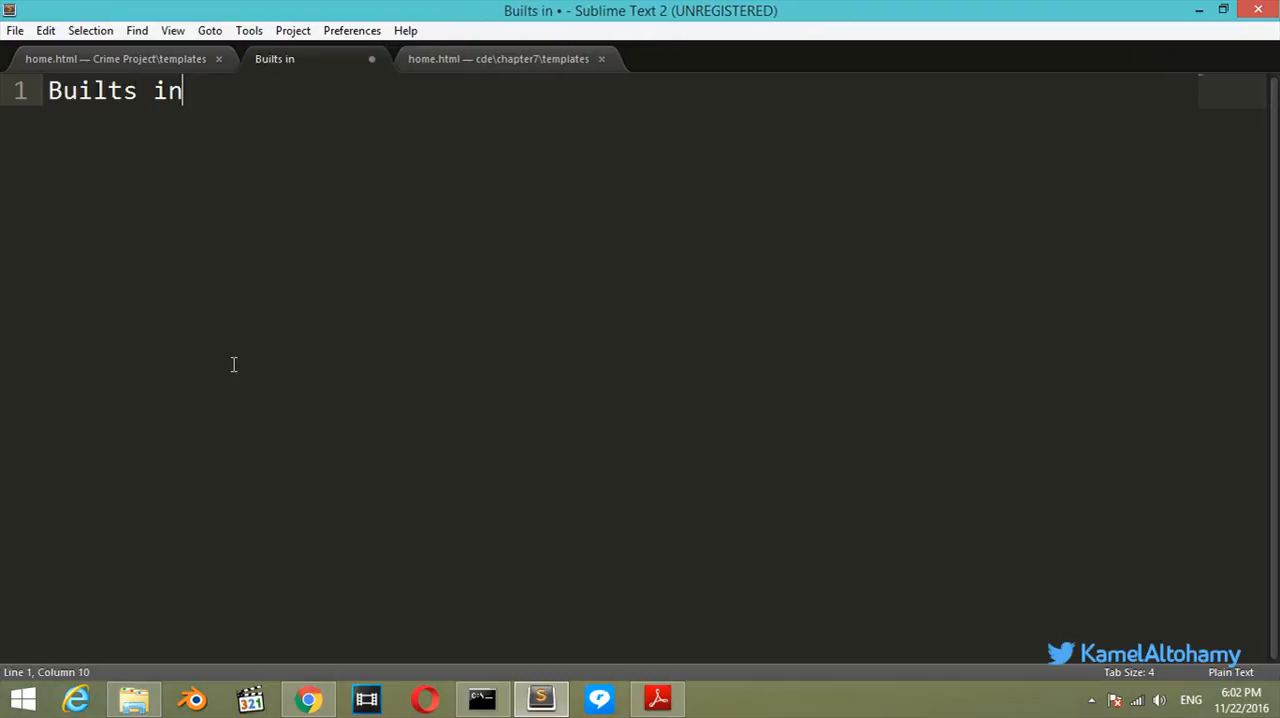
text(-functions:)
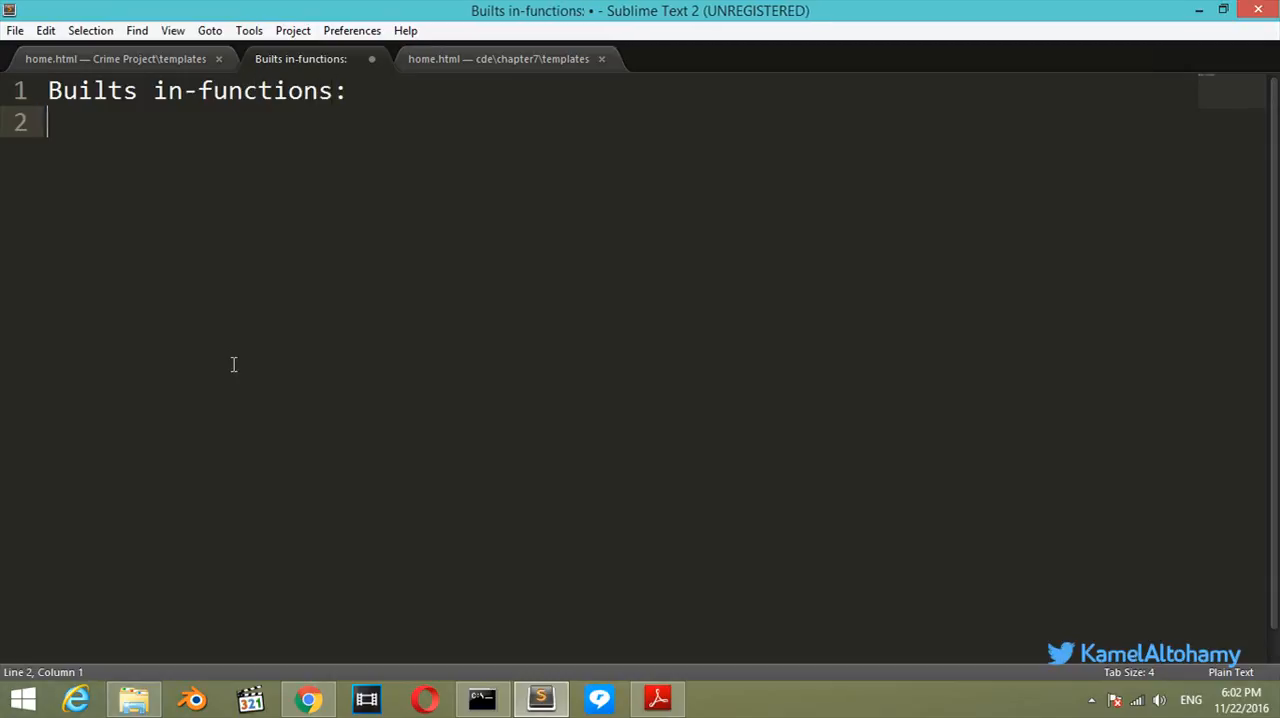
text(int())
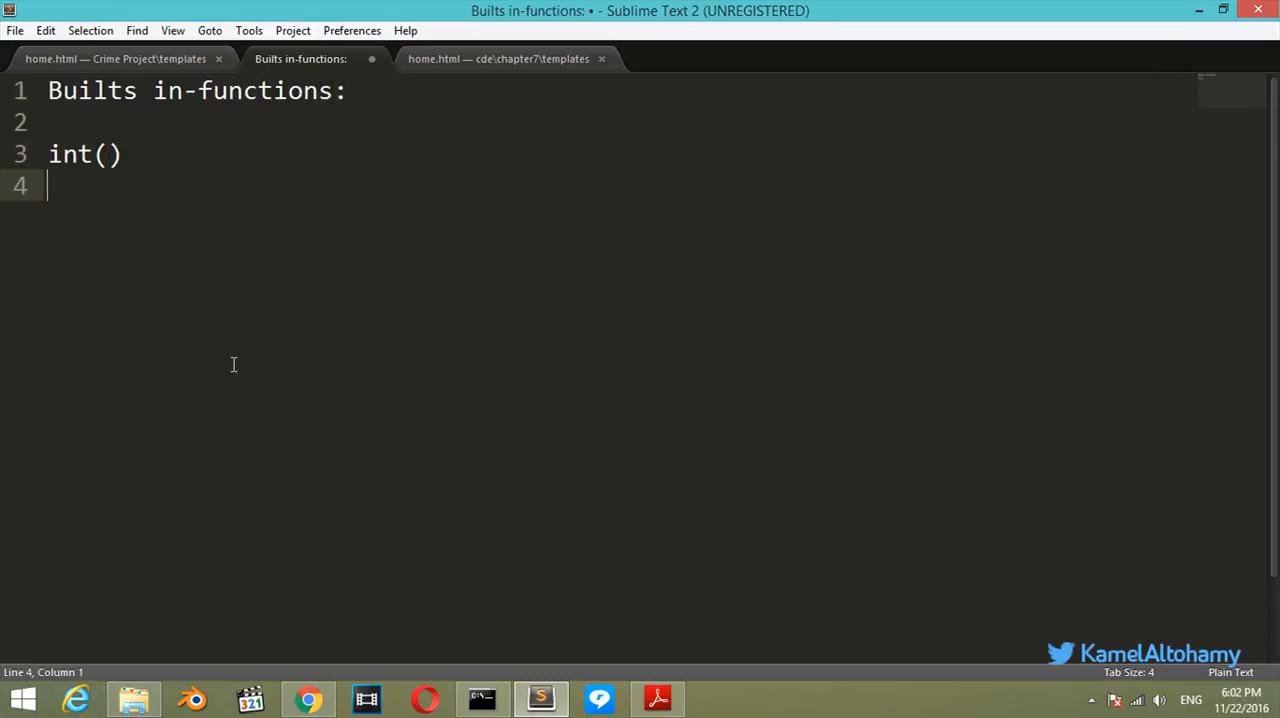
text(flao)
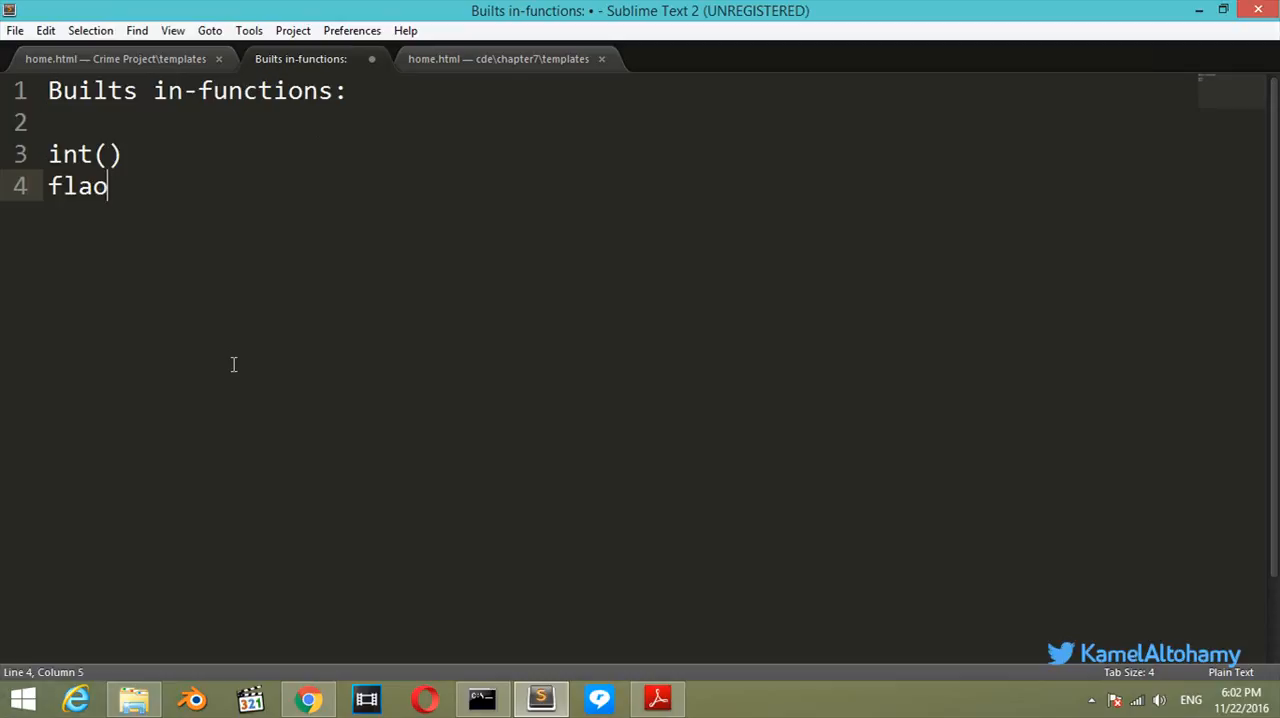
key(Backspace)
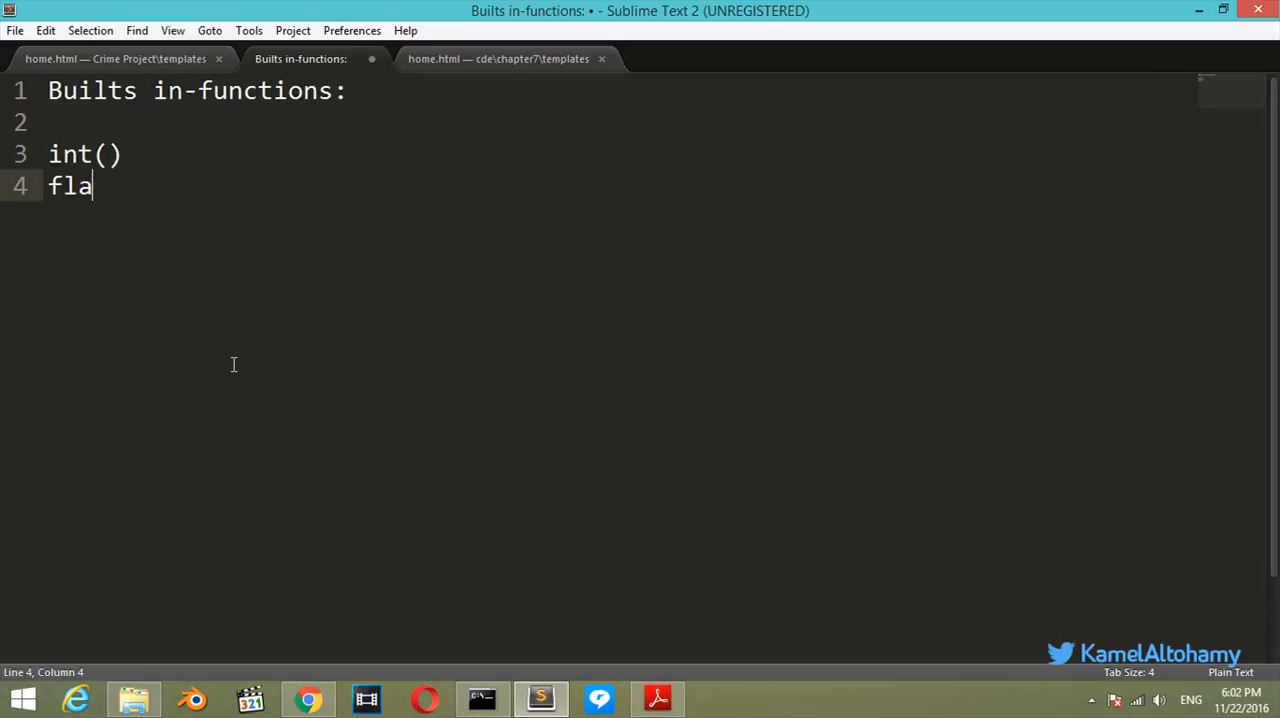
text(ot)
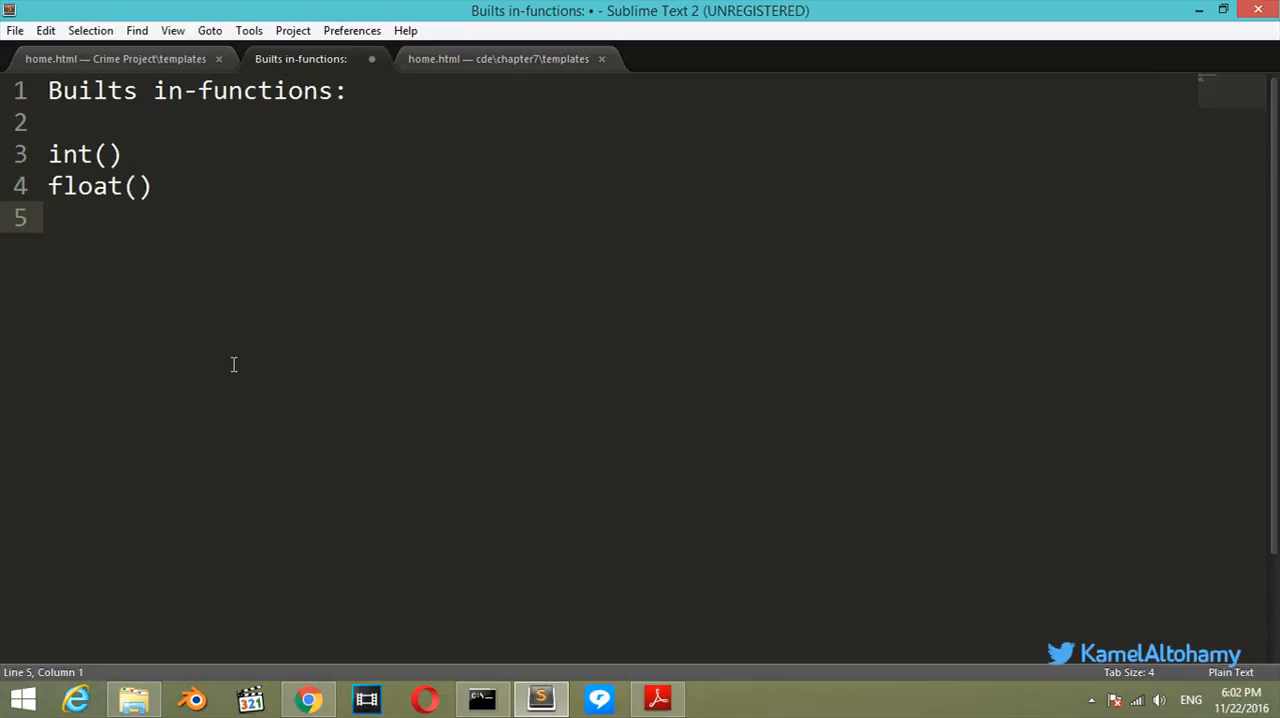
Add raw_input(), str() and help() to the built-in functions list.
text(raw_inp)
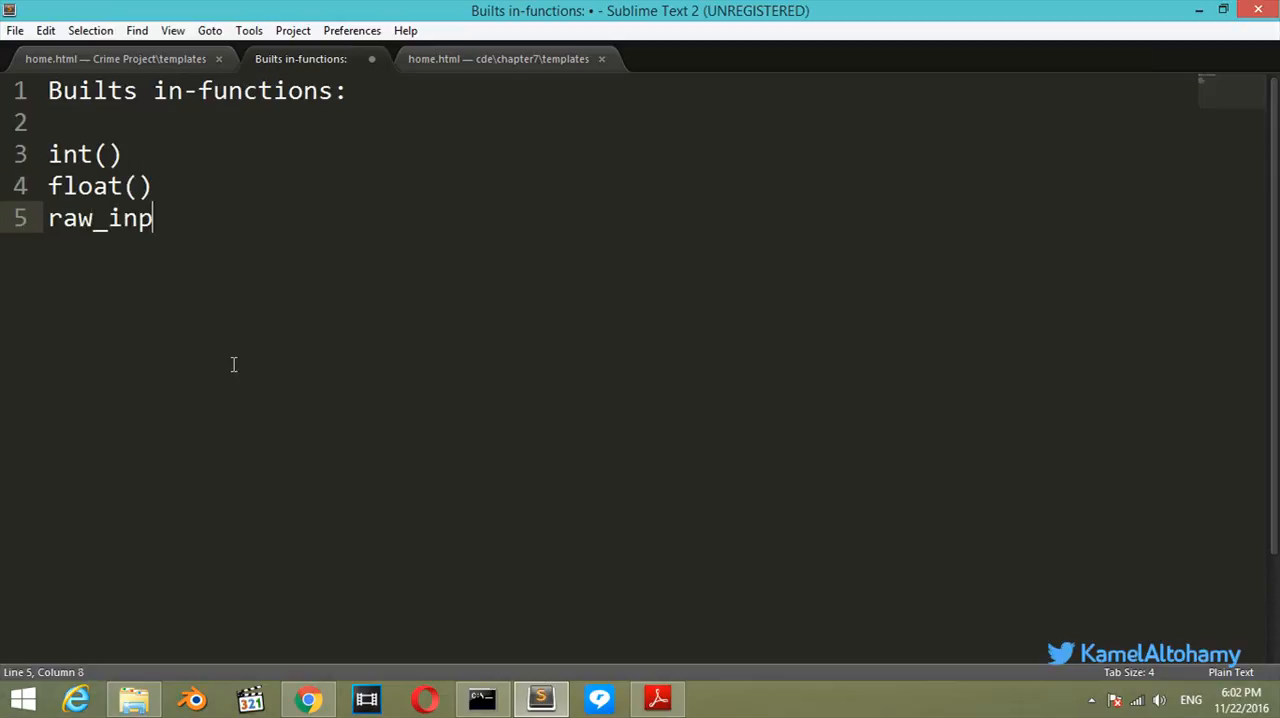
text(ut())
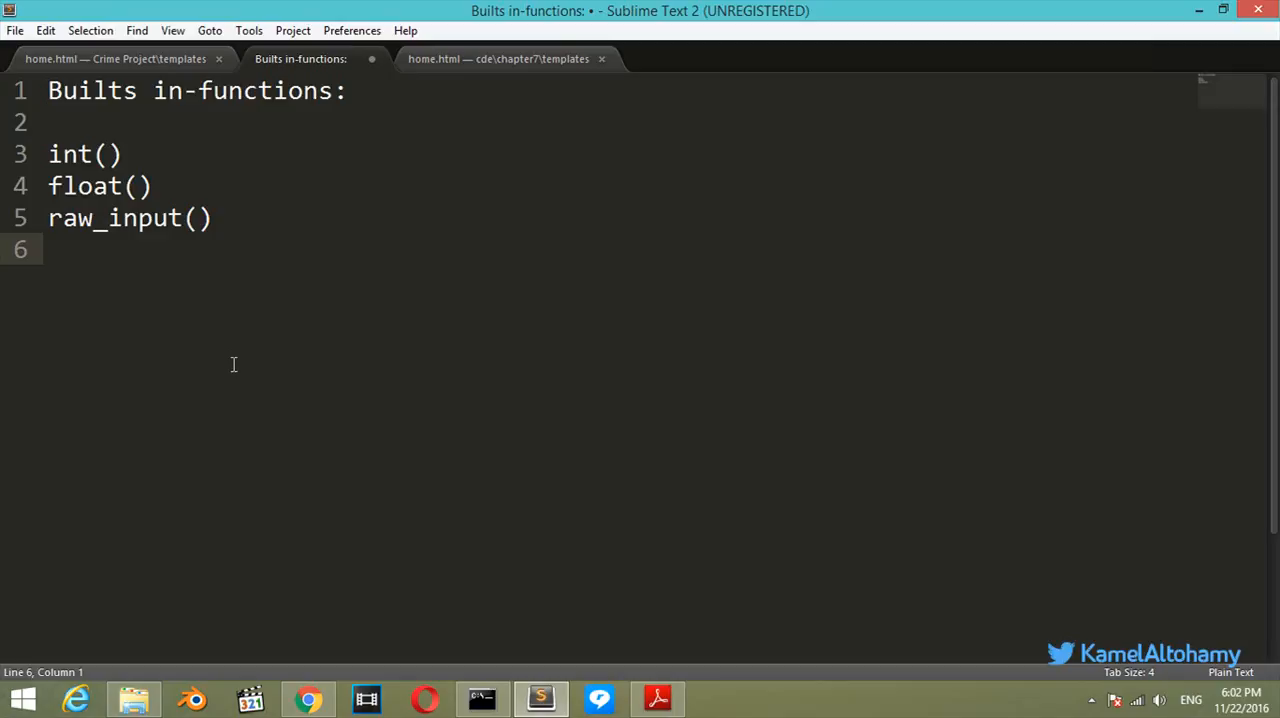
text(str())
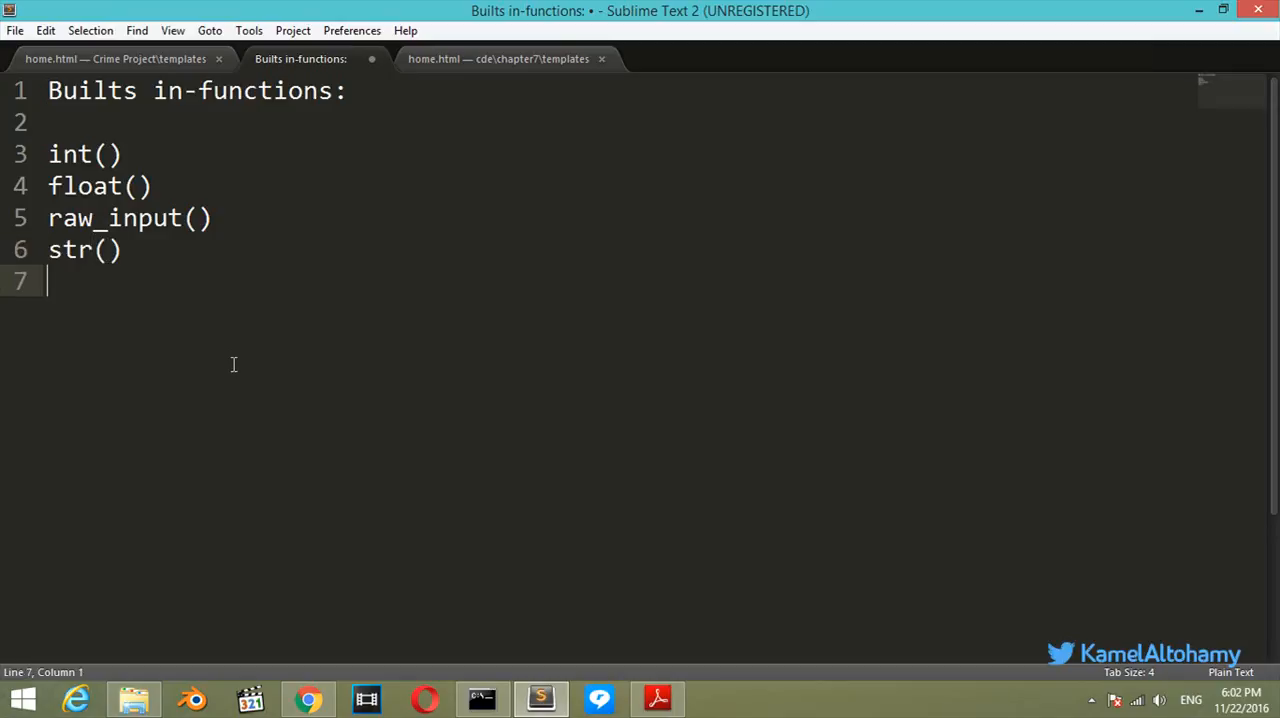
text(help)
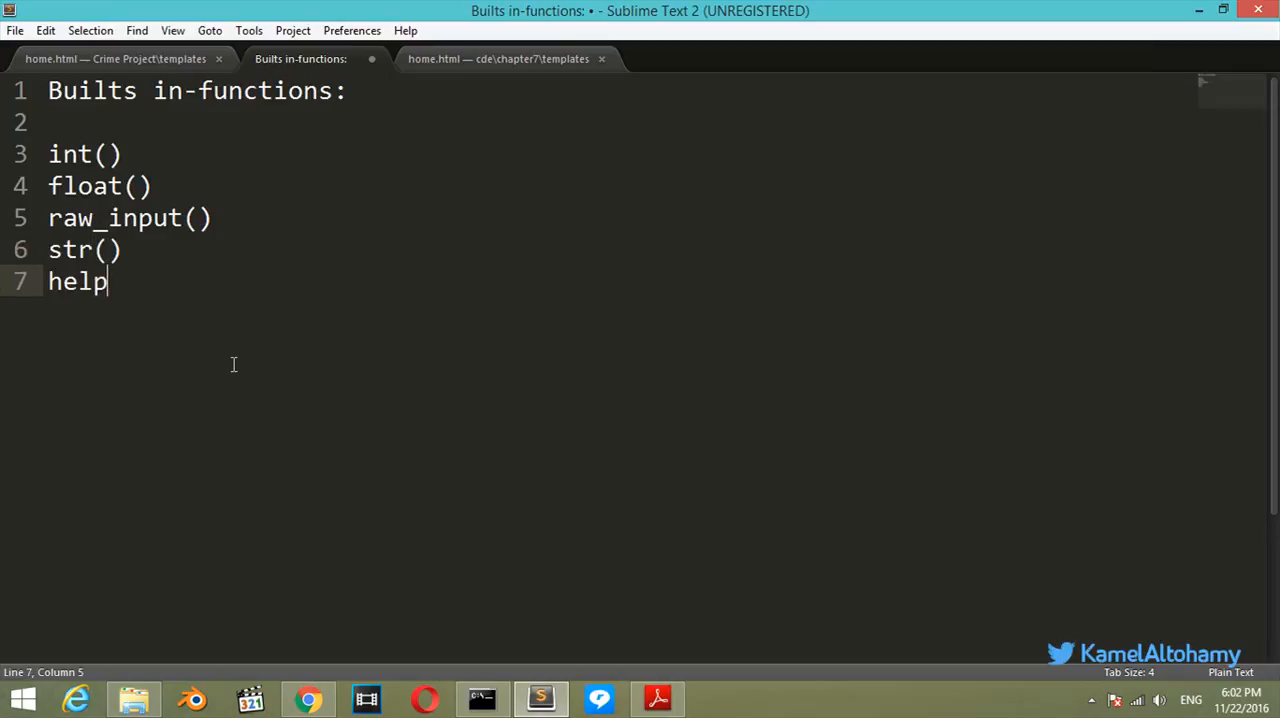
text(())
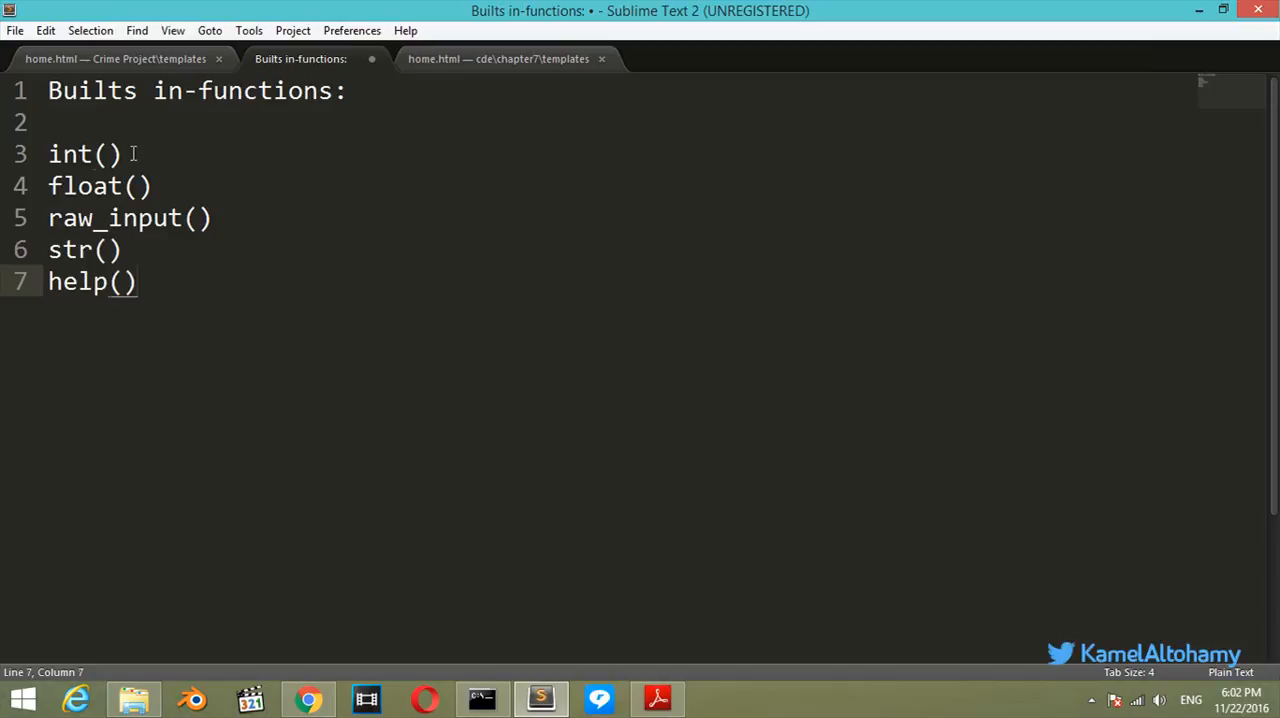
Add '--' markers to the built-ins, 'convert string to' after int(), and start a def line.
text(--)
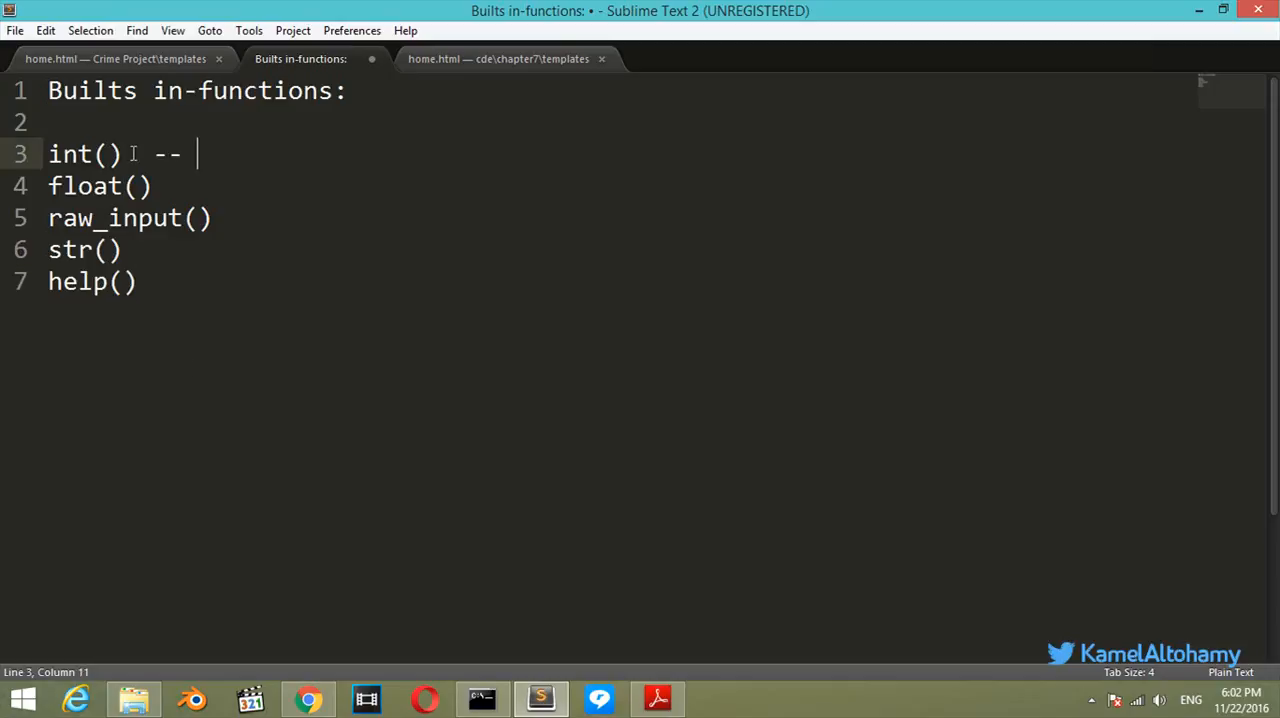
text(convert string to)
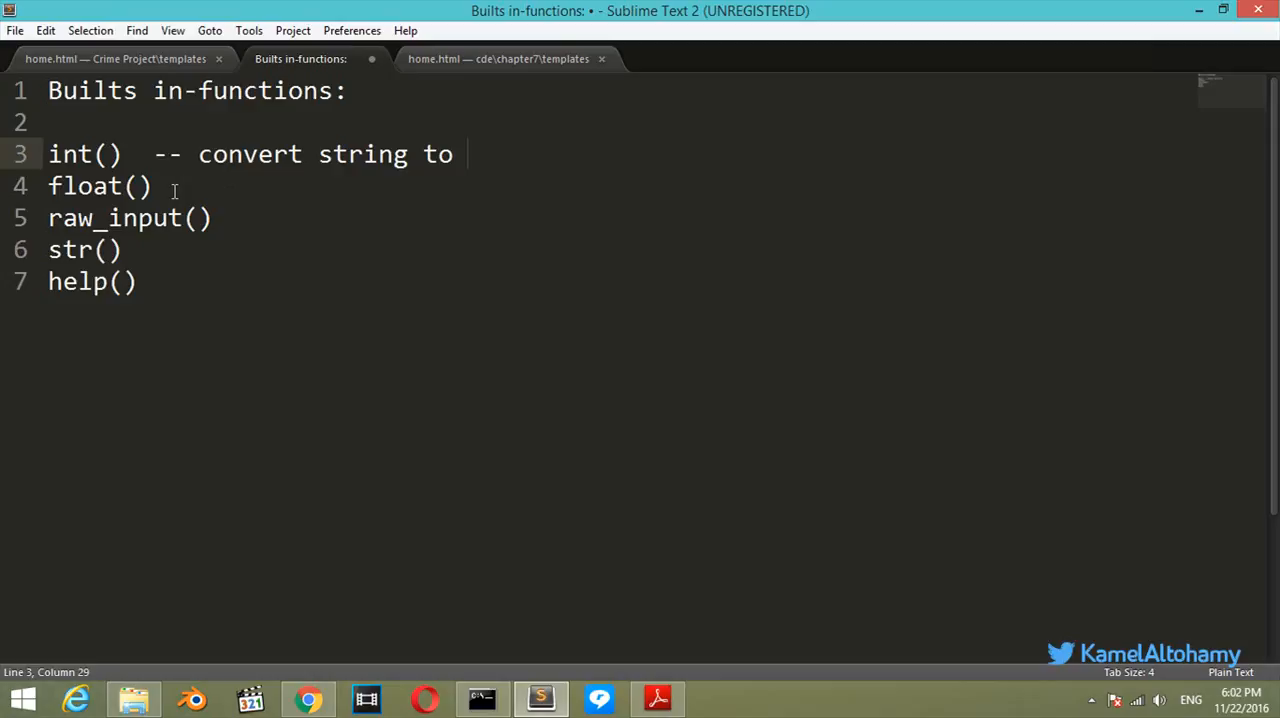
text(--)
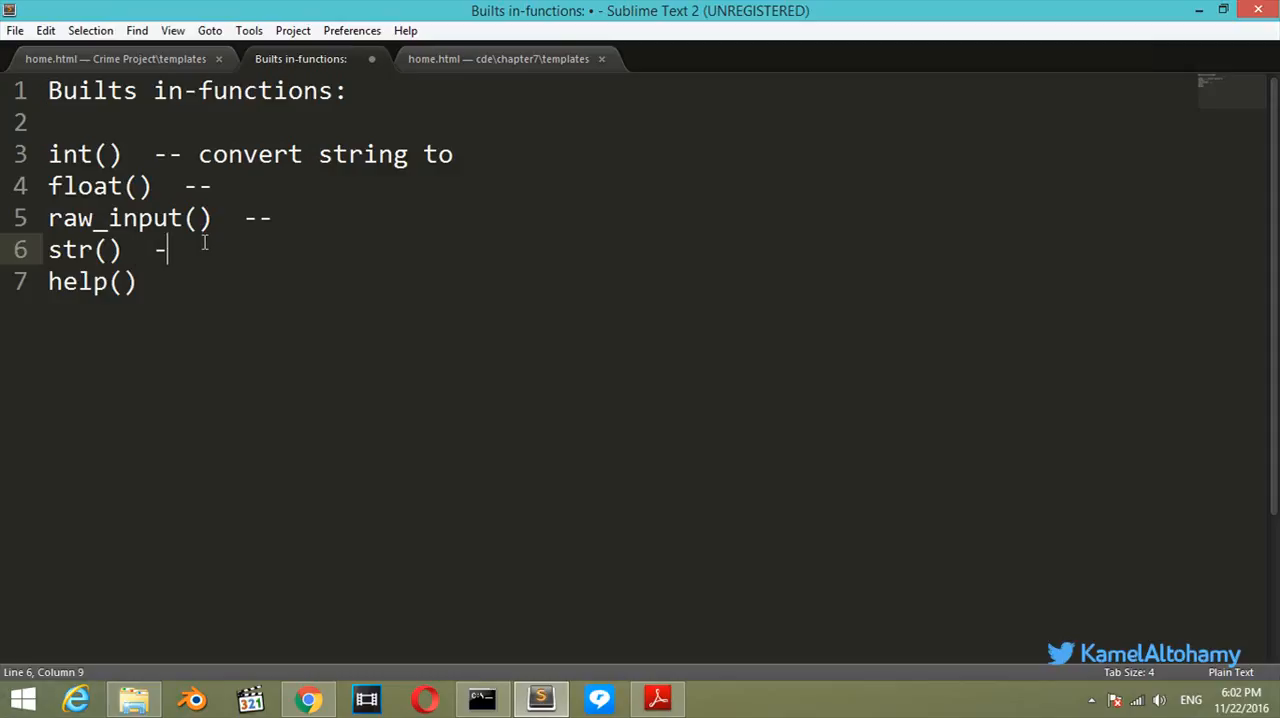
text(-)
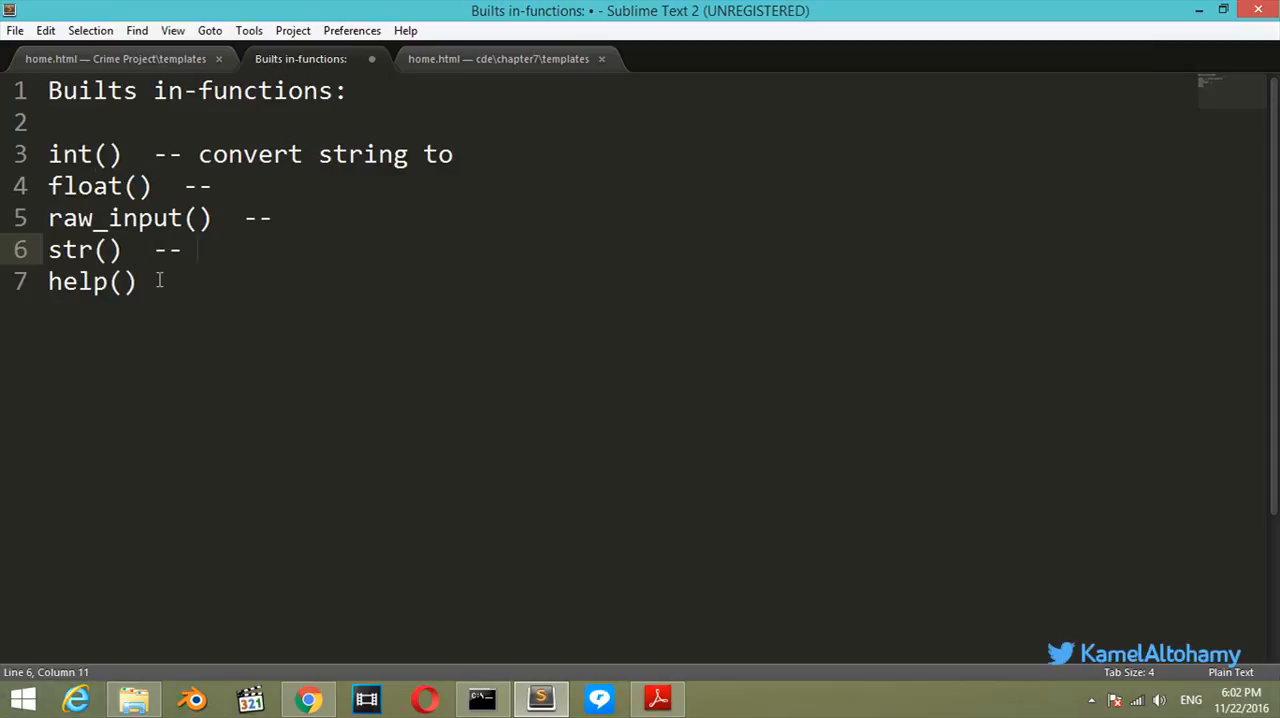
text(--)
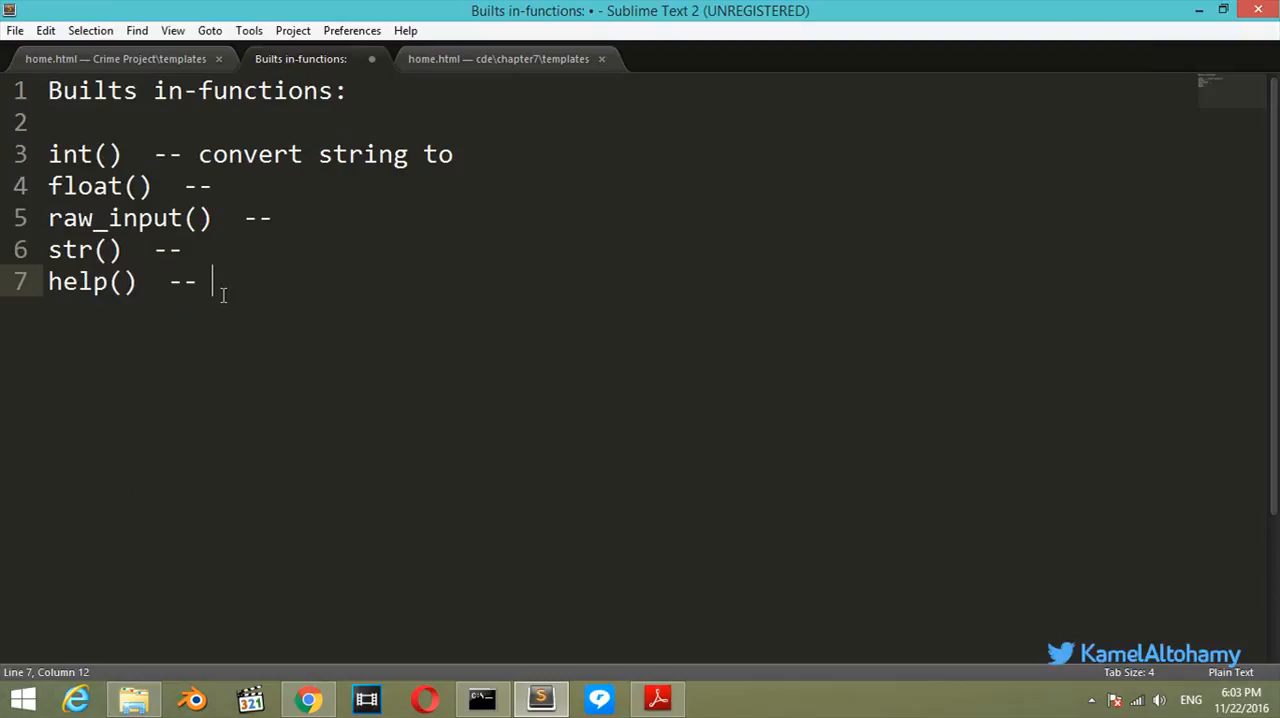
text(def)
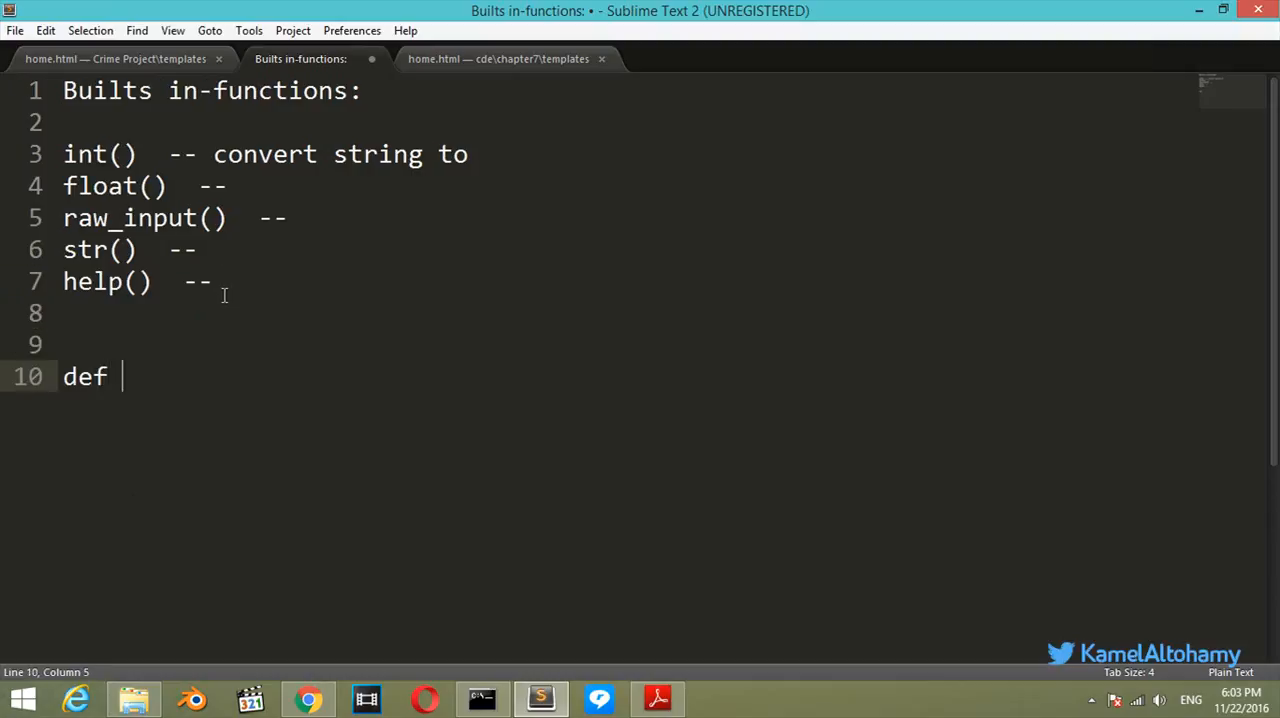
Write def name(): with an indented print('hello world') in the note.
text(name():)
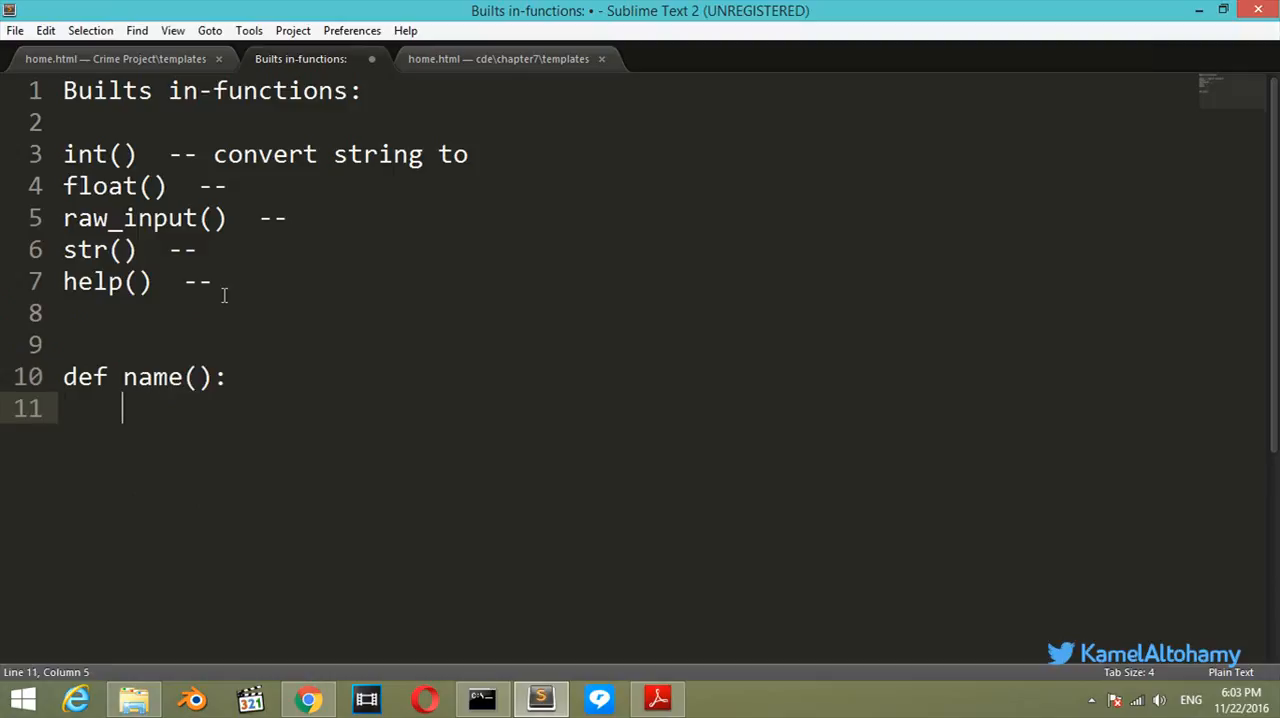
text(print())
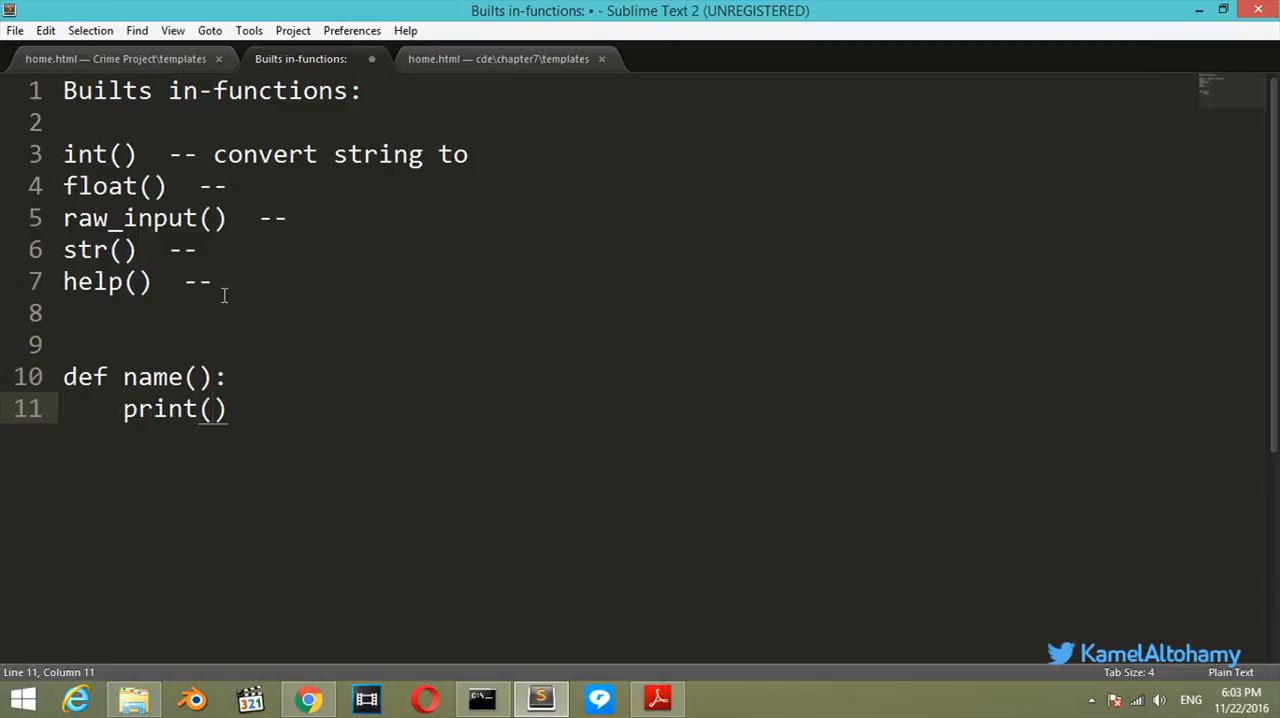
text('hello ')
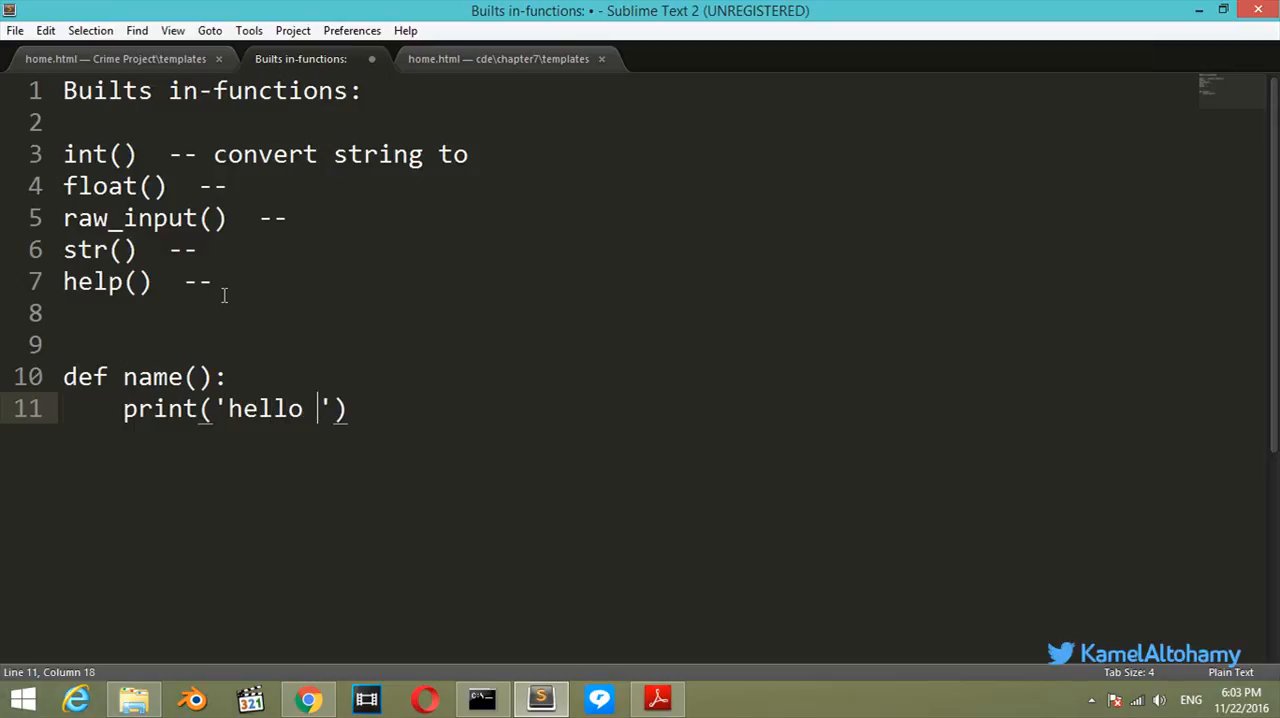
text(world)
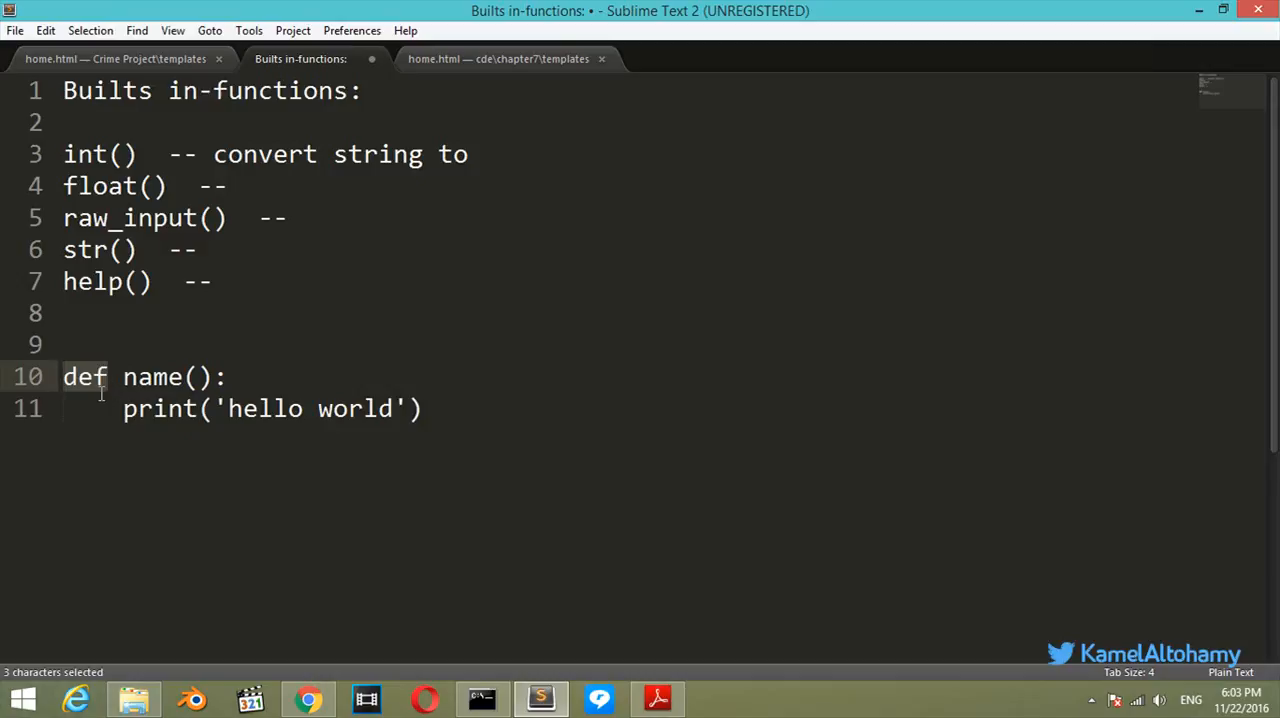
Highlight def, the function name and print to explain them, then bring up Command Prompt.
click(109, 377)
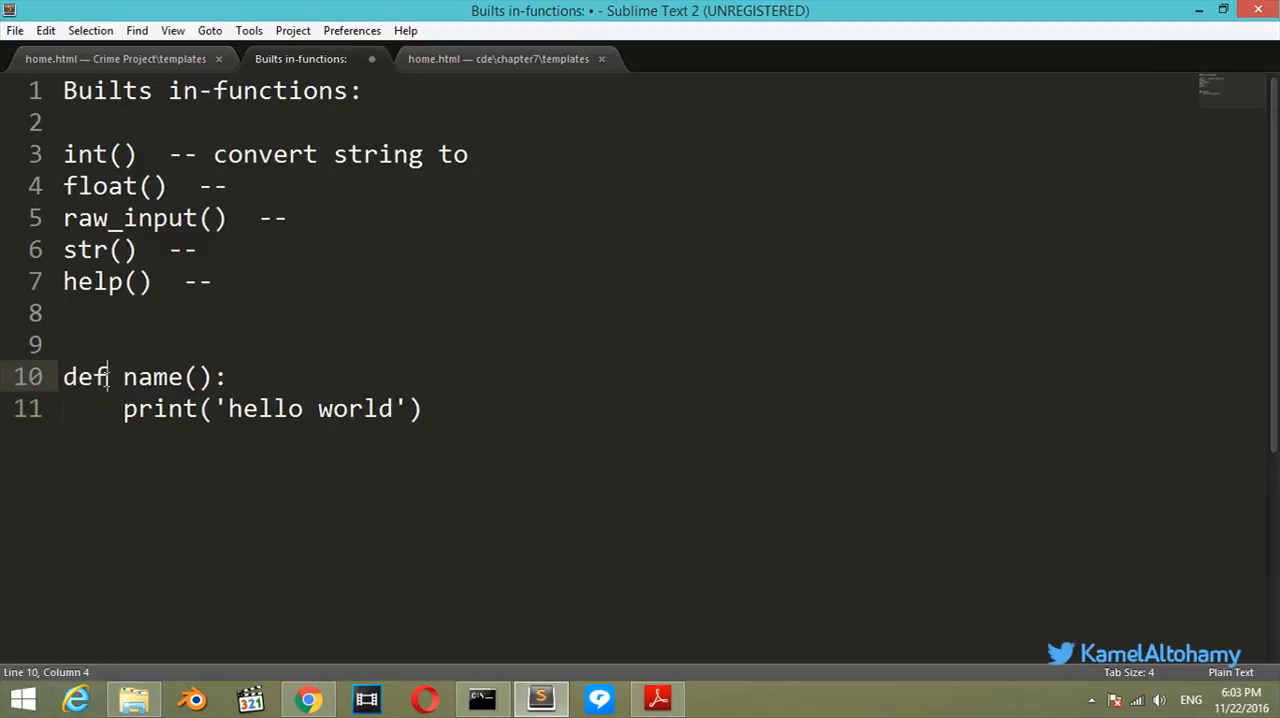
double_click(85, 376)
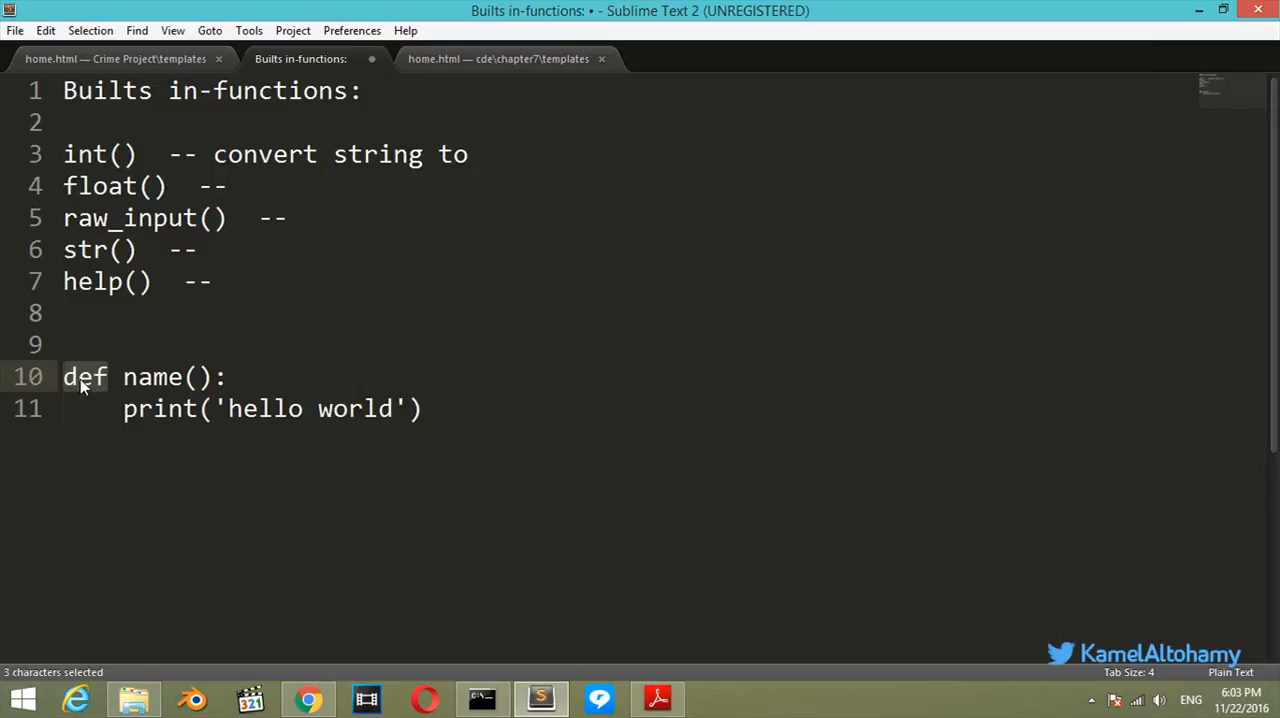
mouse_move(97, 390)
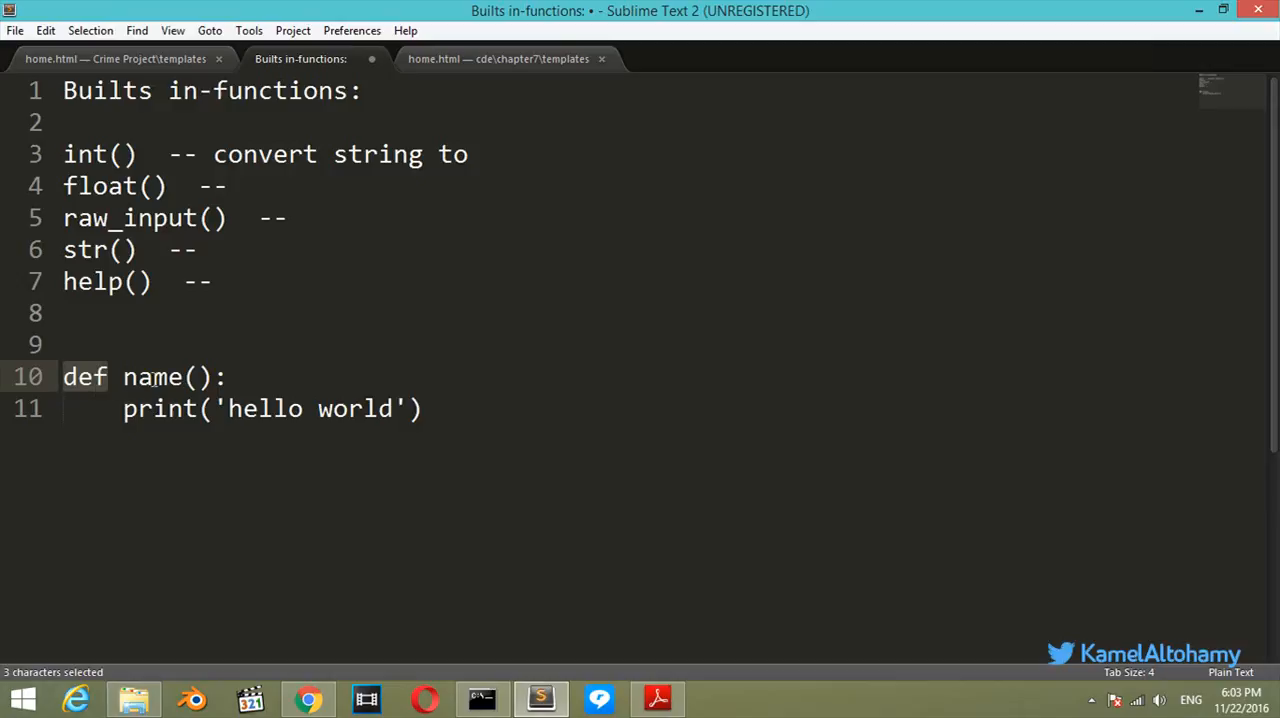
click(150, 377)
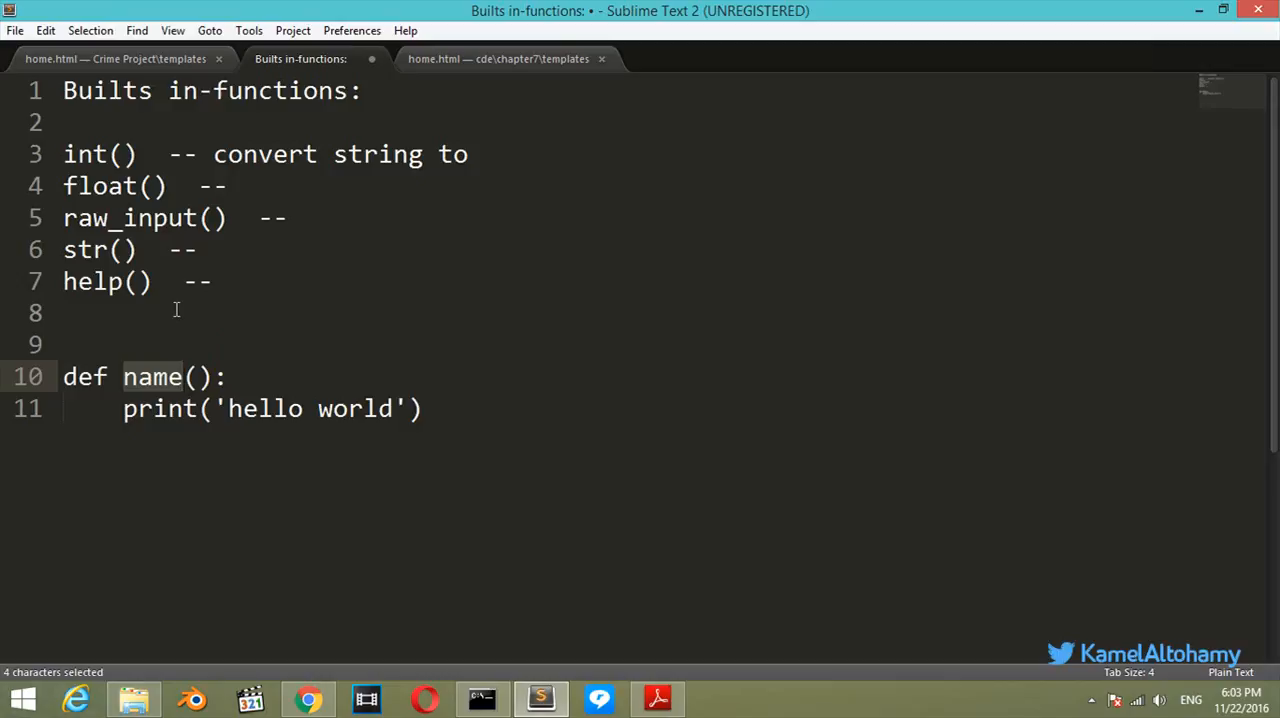
mouse_move(175, 377)
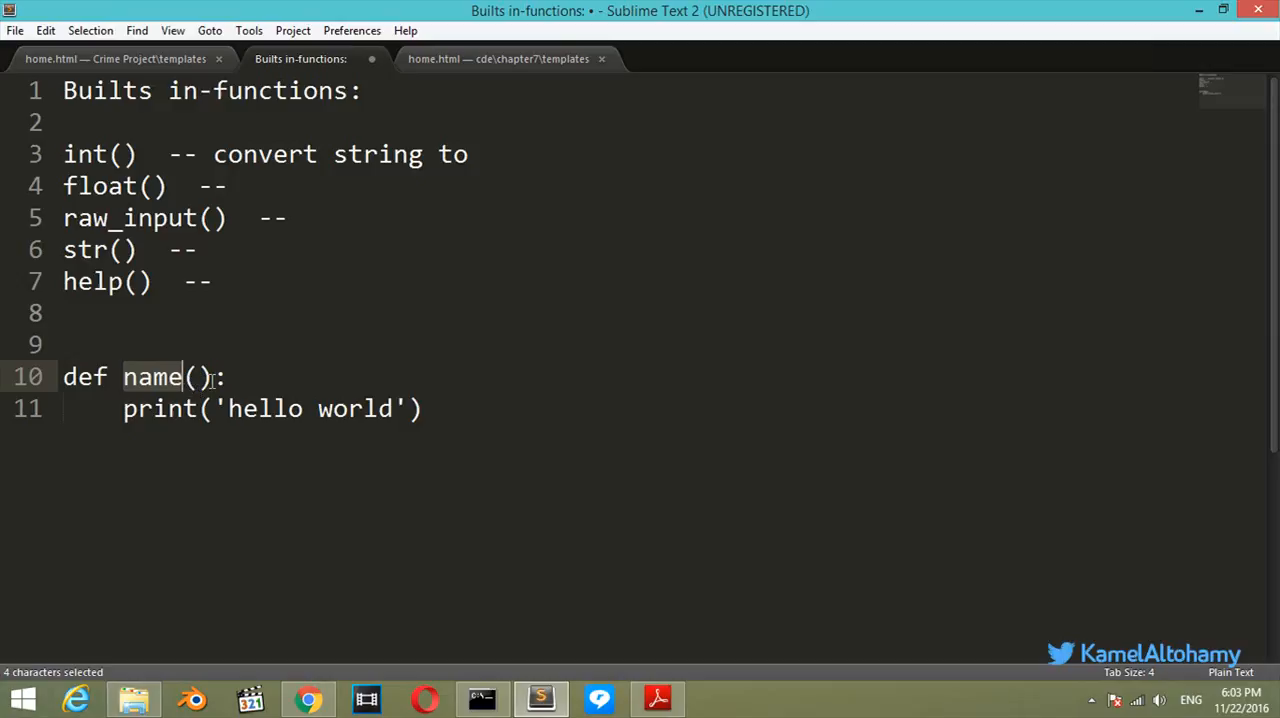
click(210, 377)
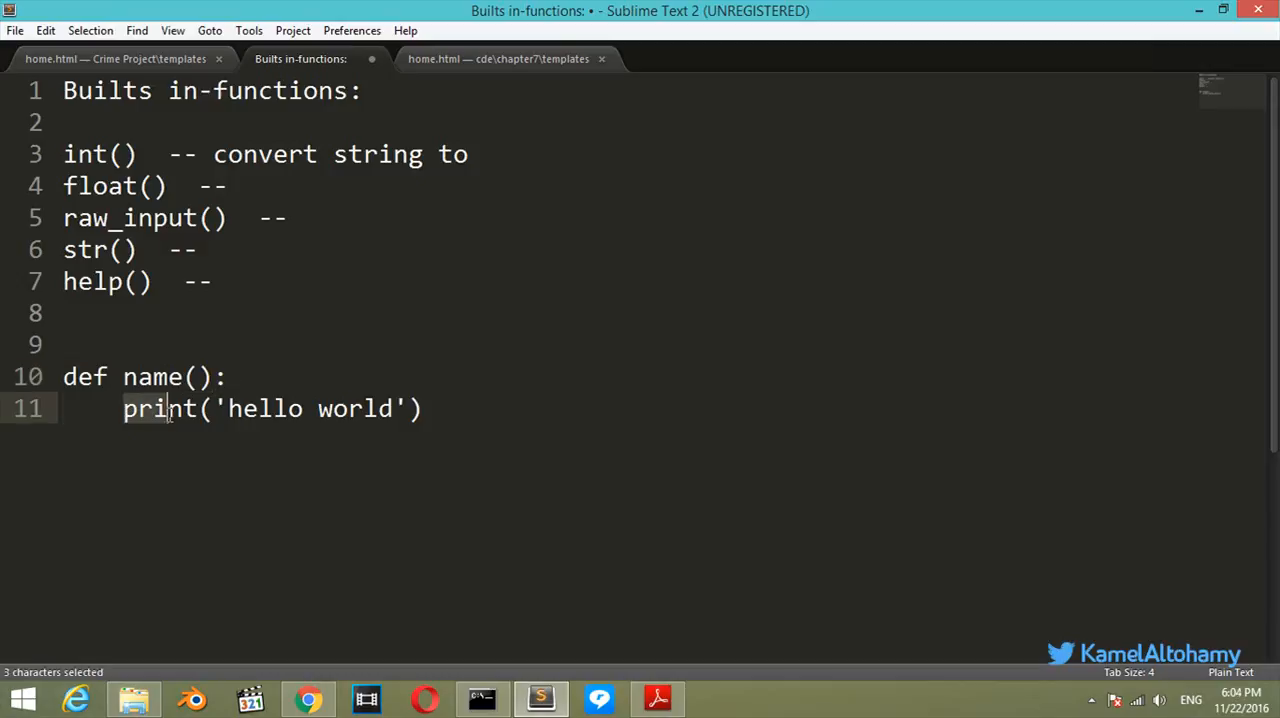
click(424, 408)
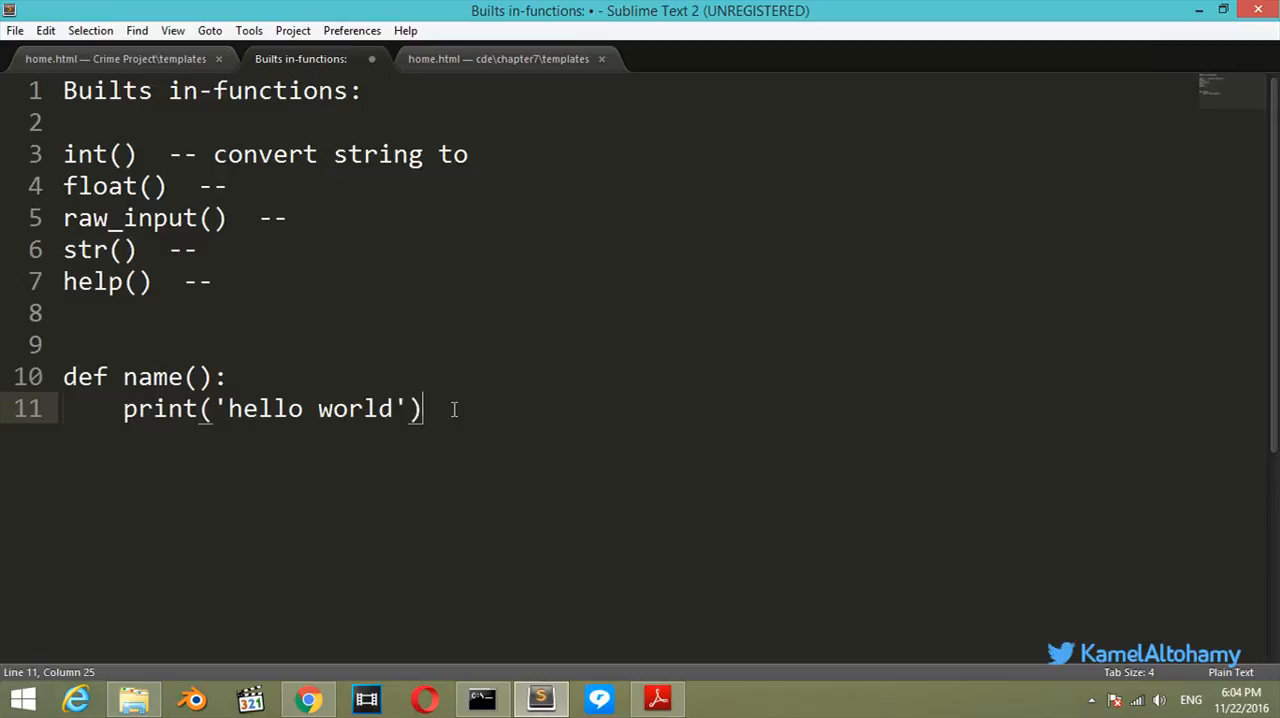
click(481, 698)
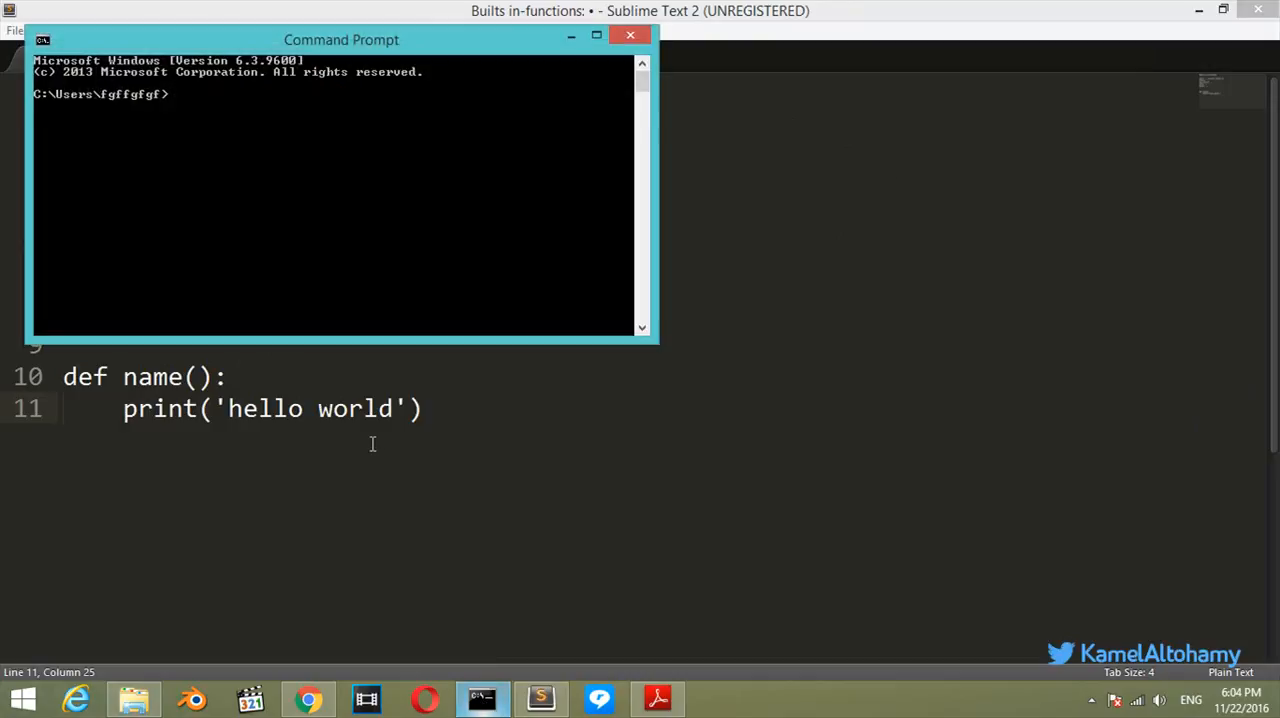
Start python and define naen() with an unindented print("hello world"), raising IndentationError.
drag(341, 39, 451, 161)
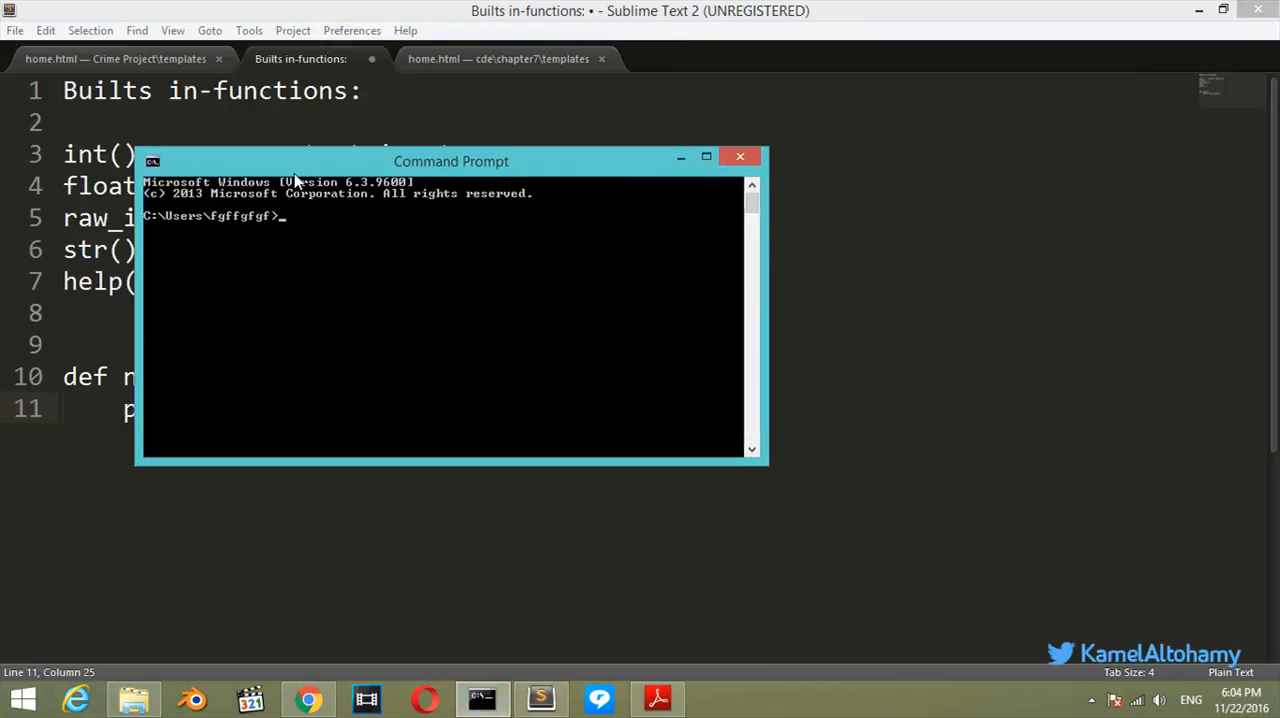
text(python)
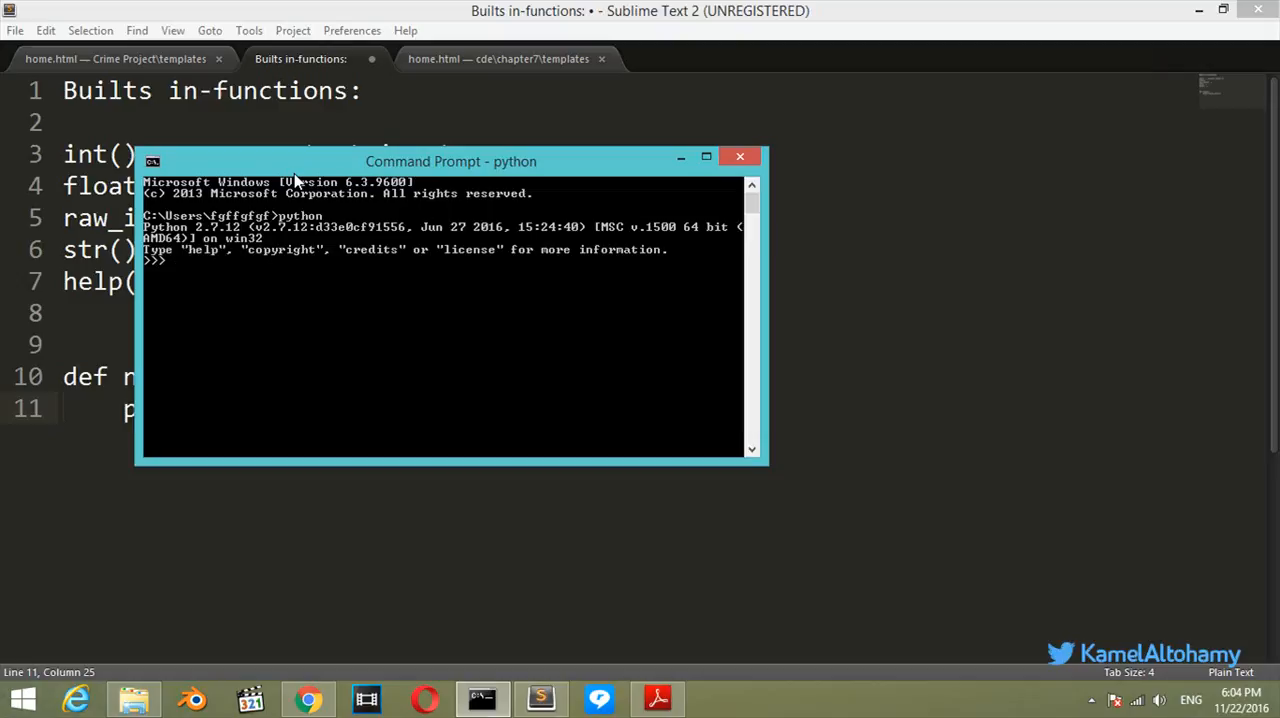
text(def)
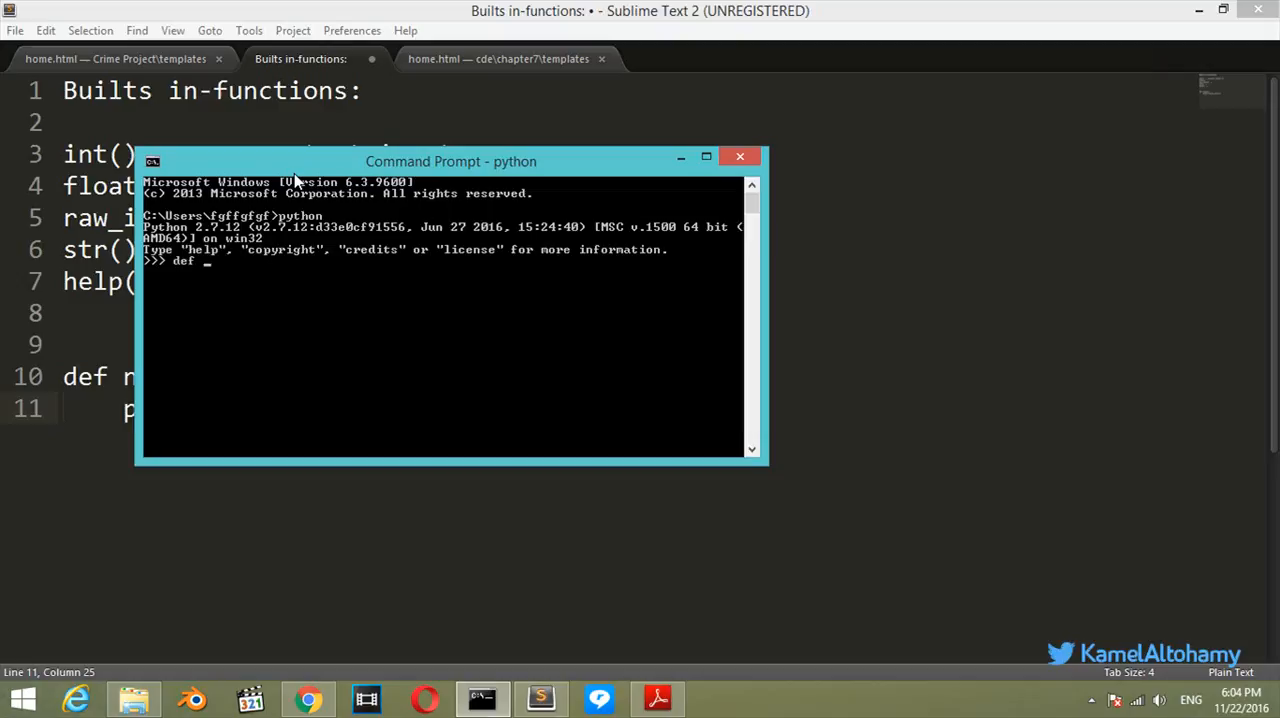
text(naen():)
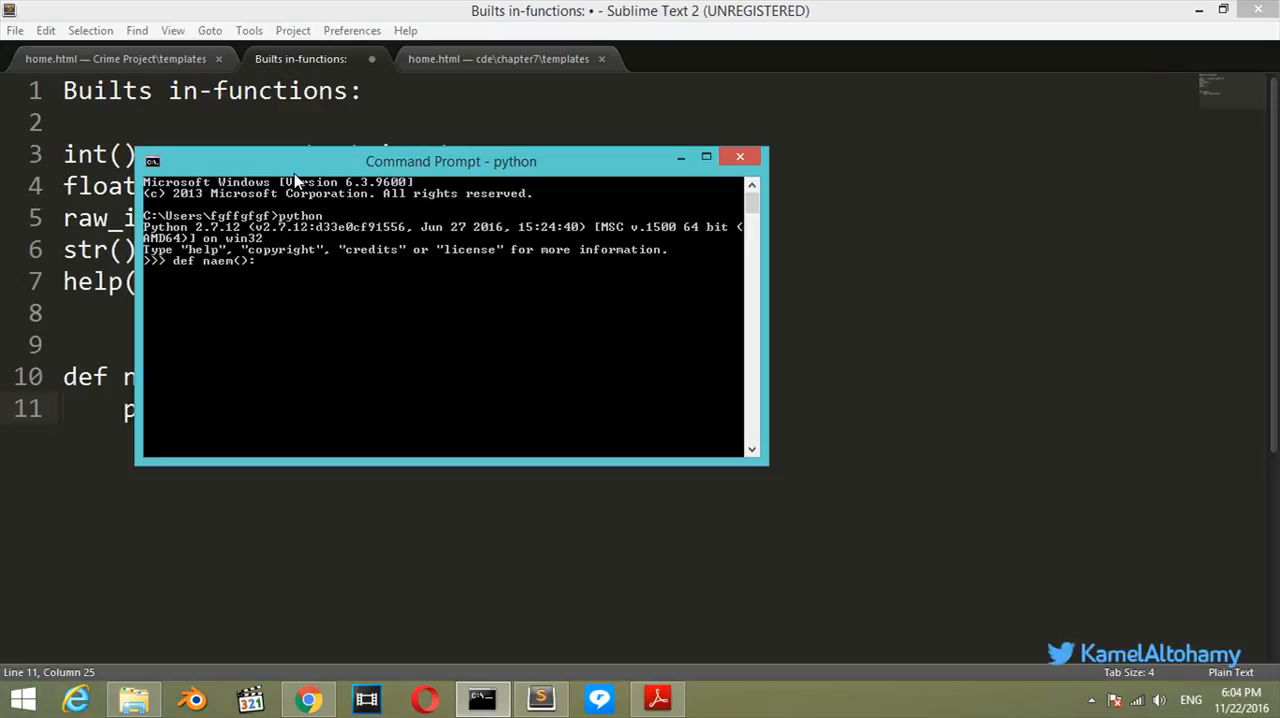
text(print)
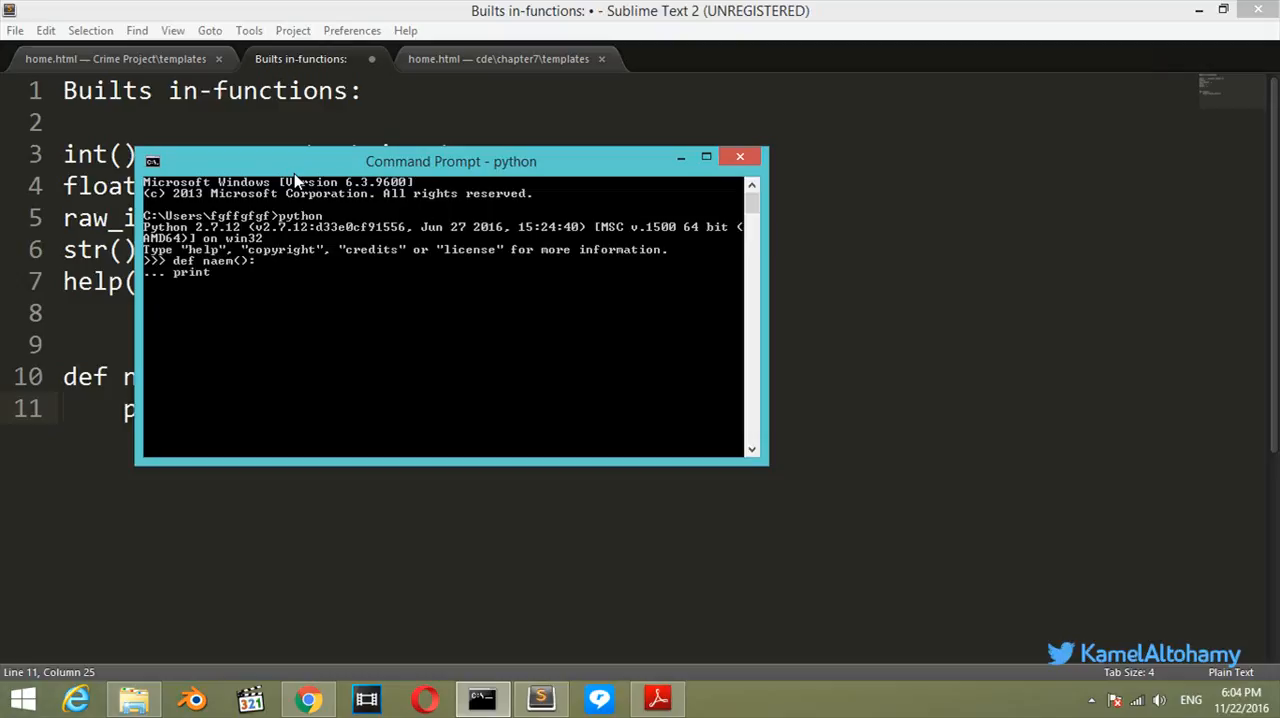
text((")
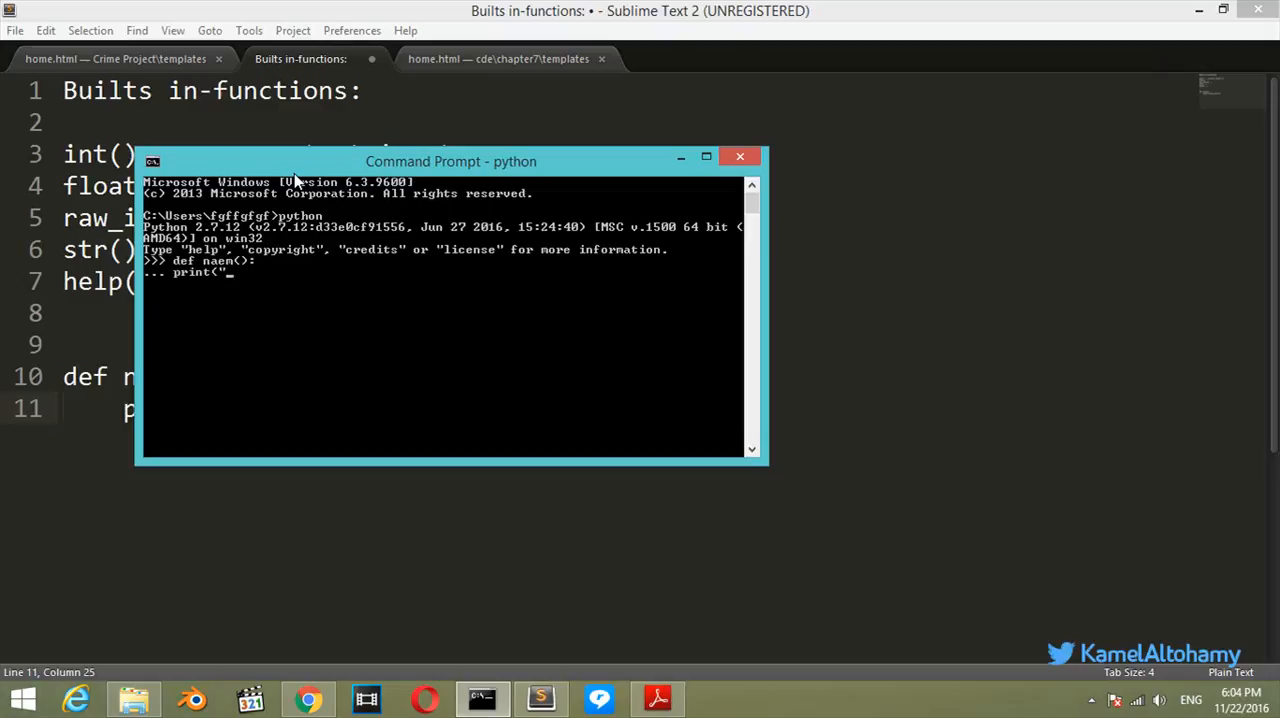
text(hello)
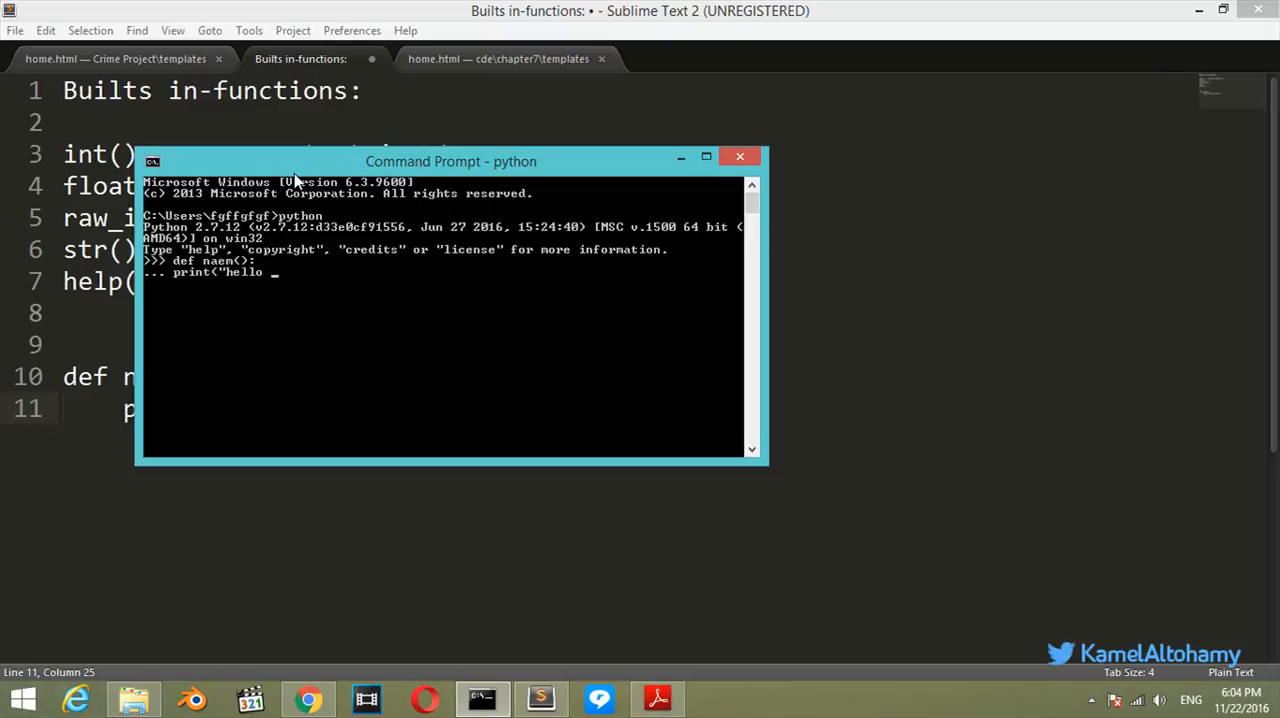
text(world"))
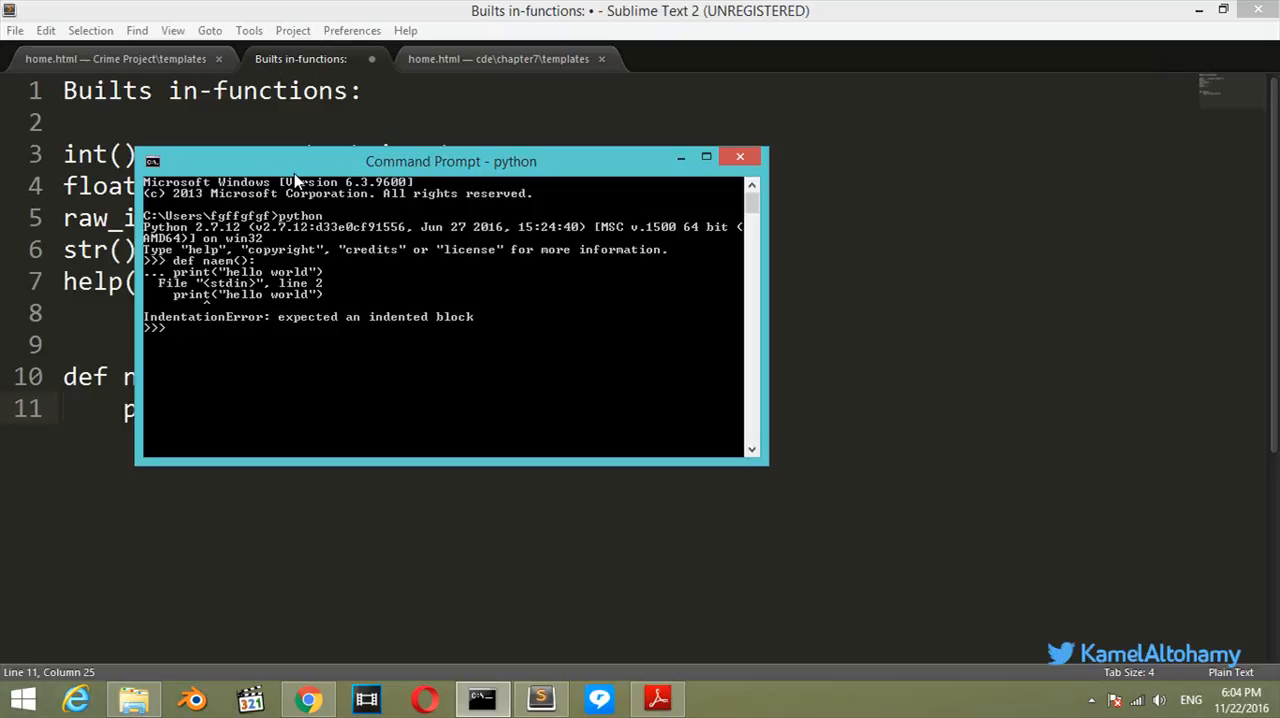
text(def)
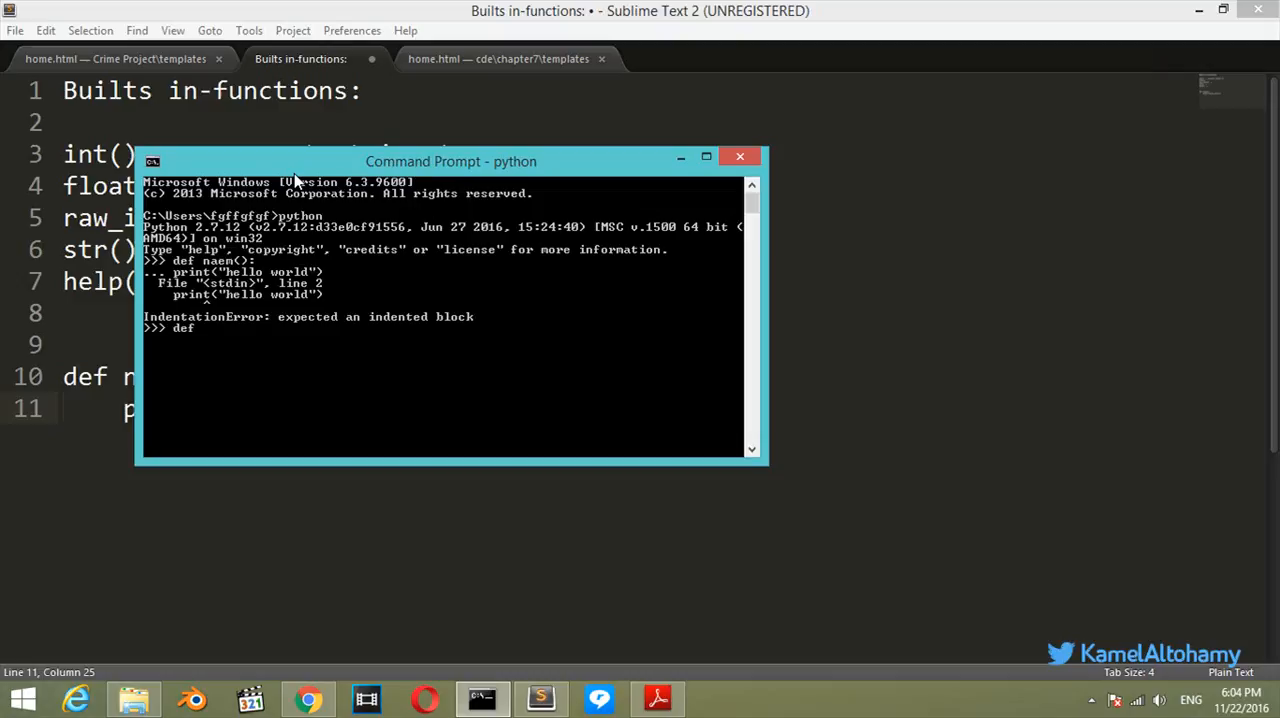
Define name() with an indented print of 'altohamy' and call it twice.
text(name():)
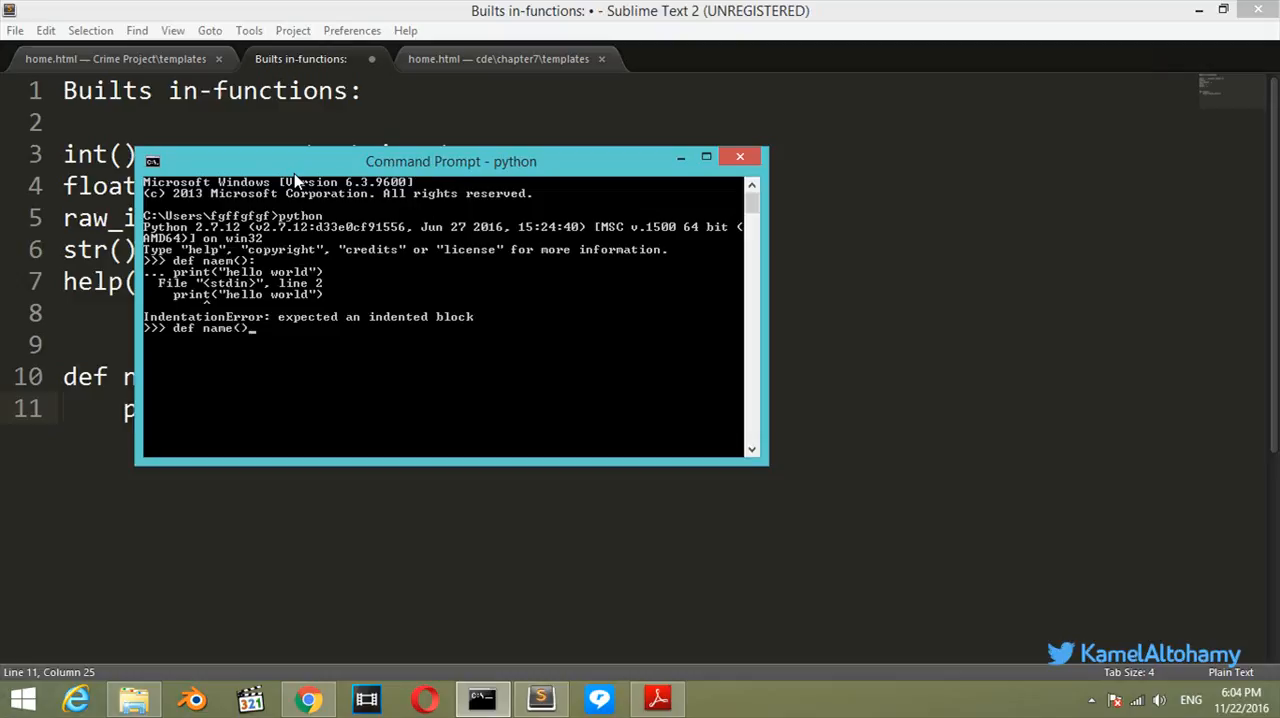
text(:)
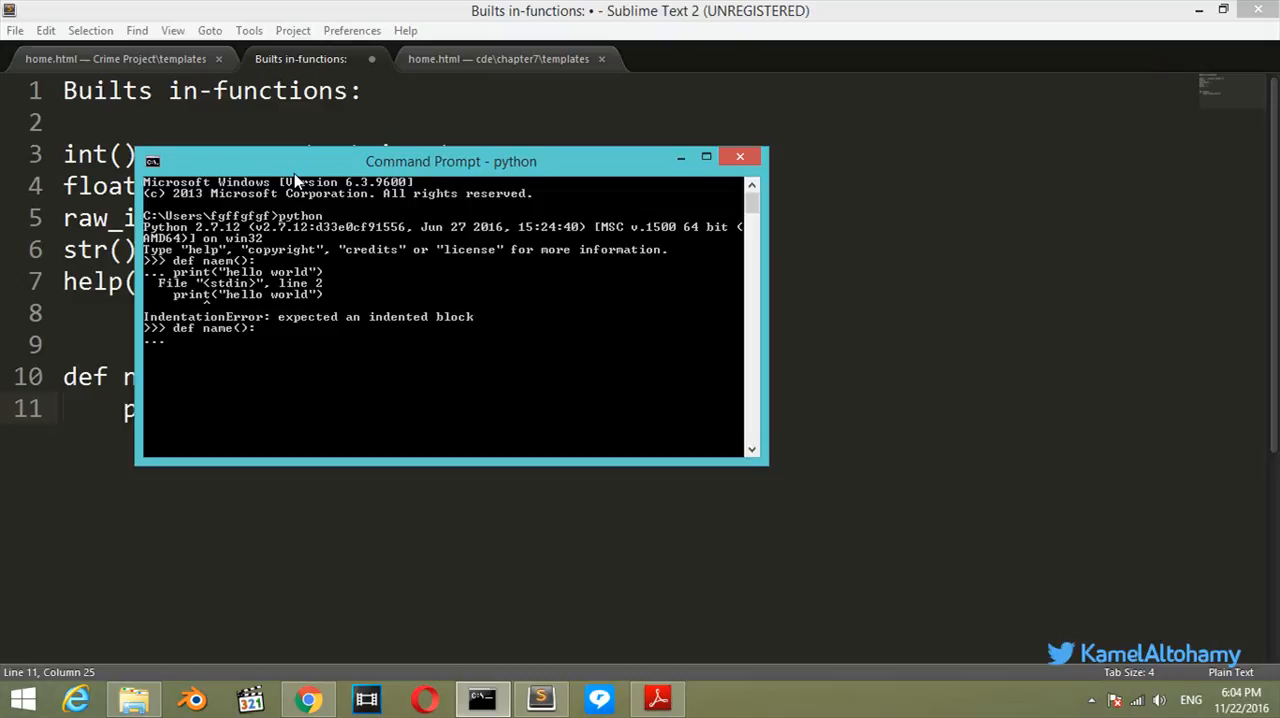
text(print()
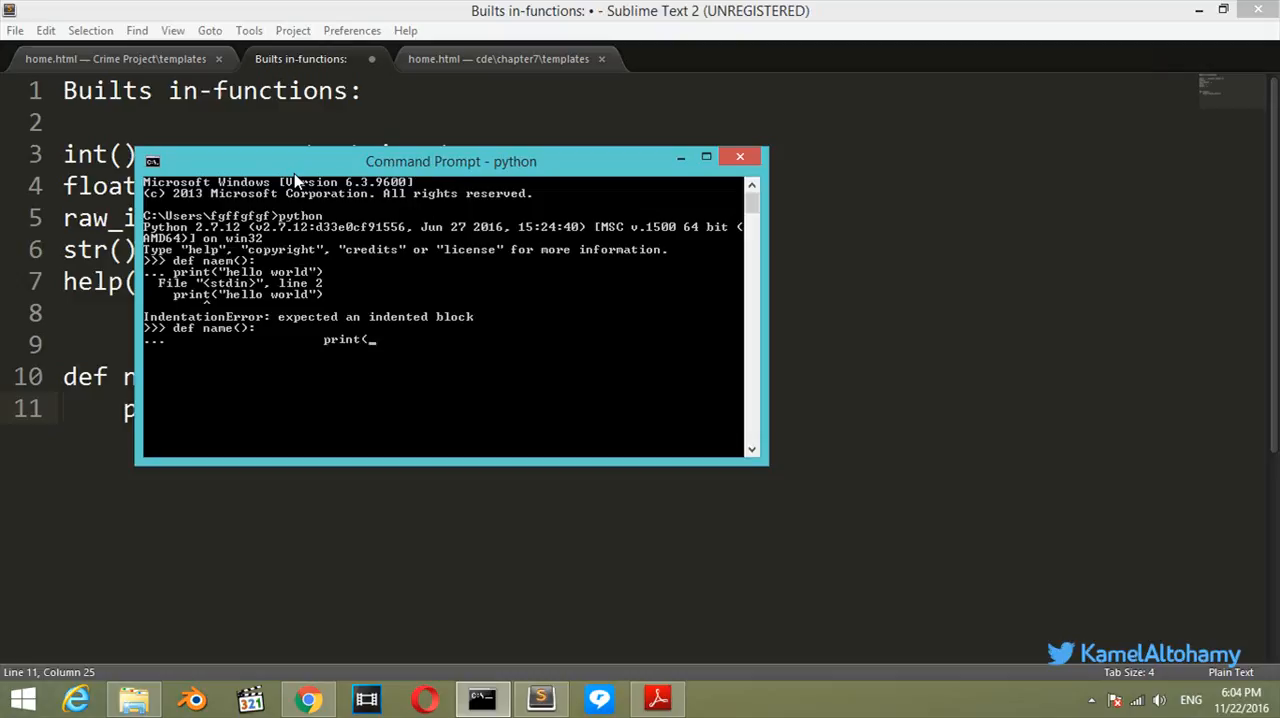
text(altohamy")
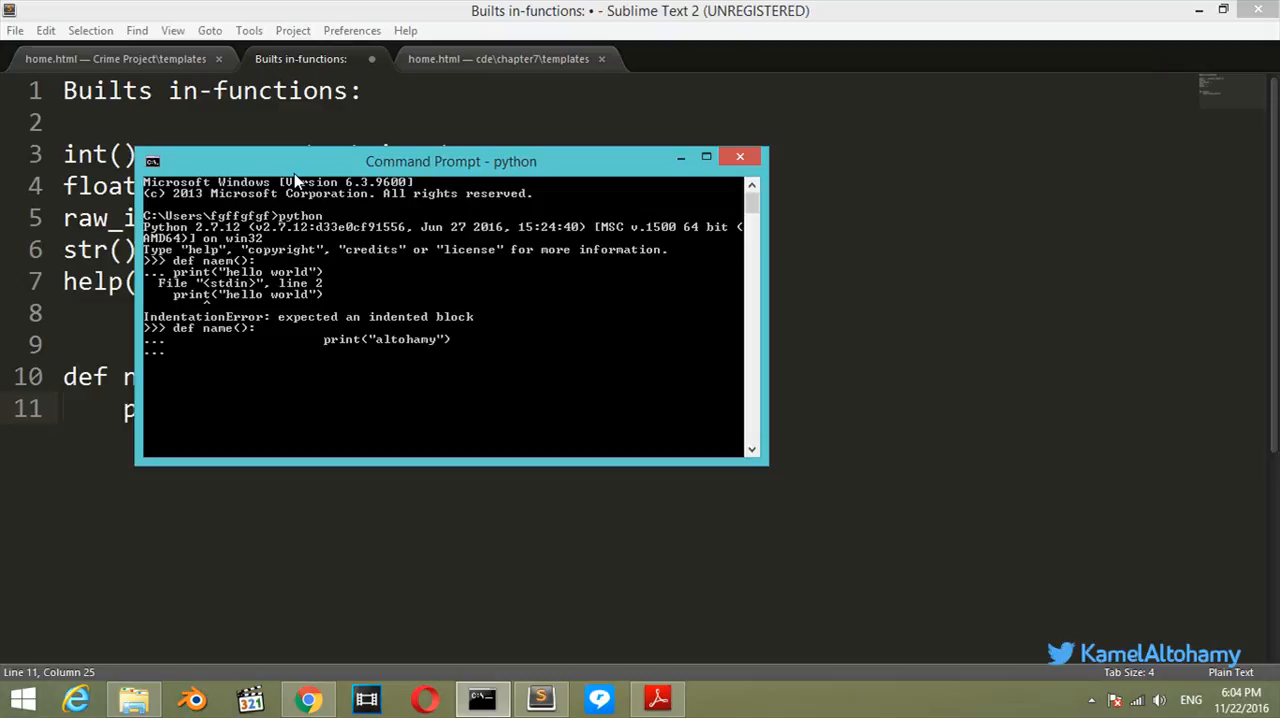
key(enter)
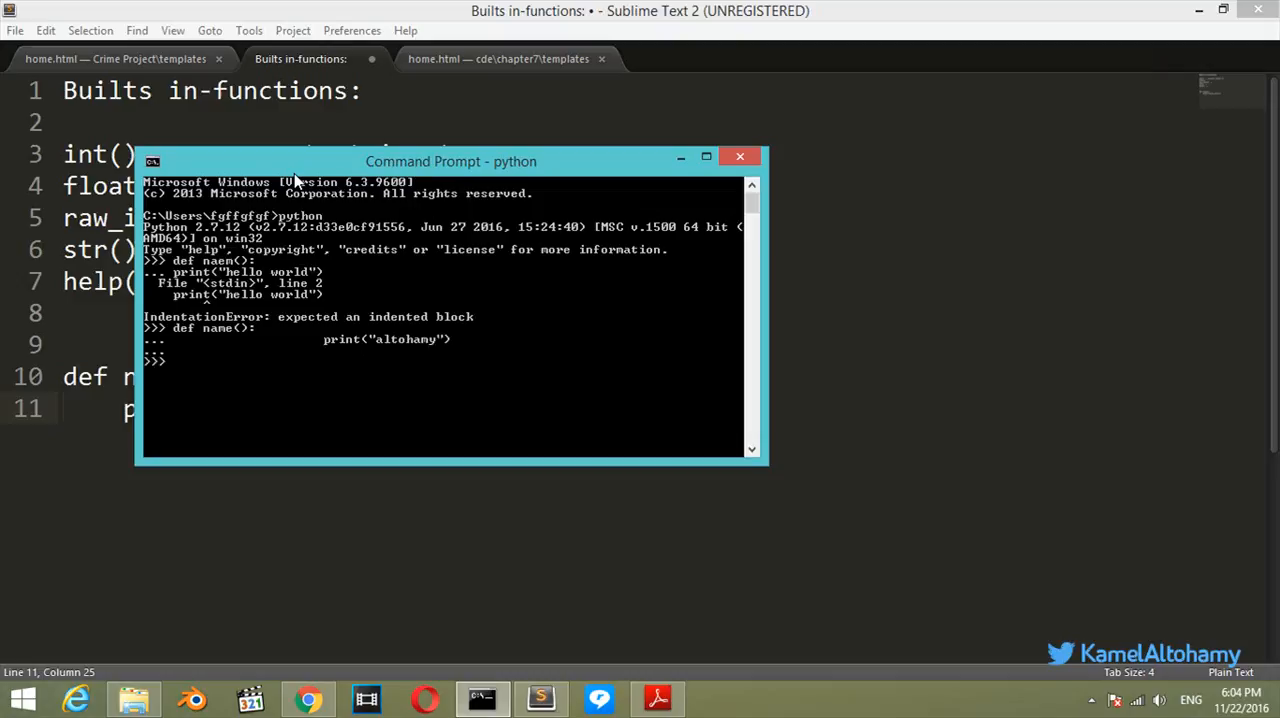
mouse_move(320, 400)
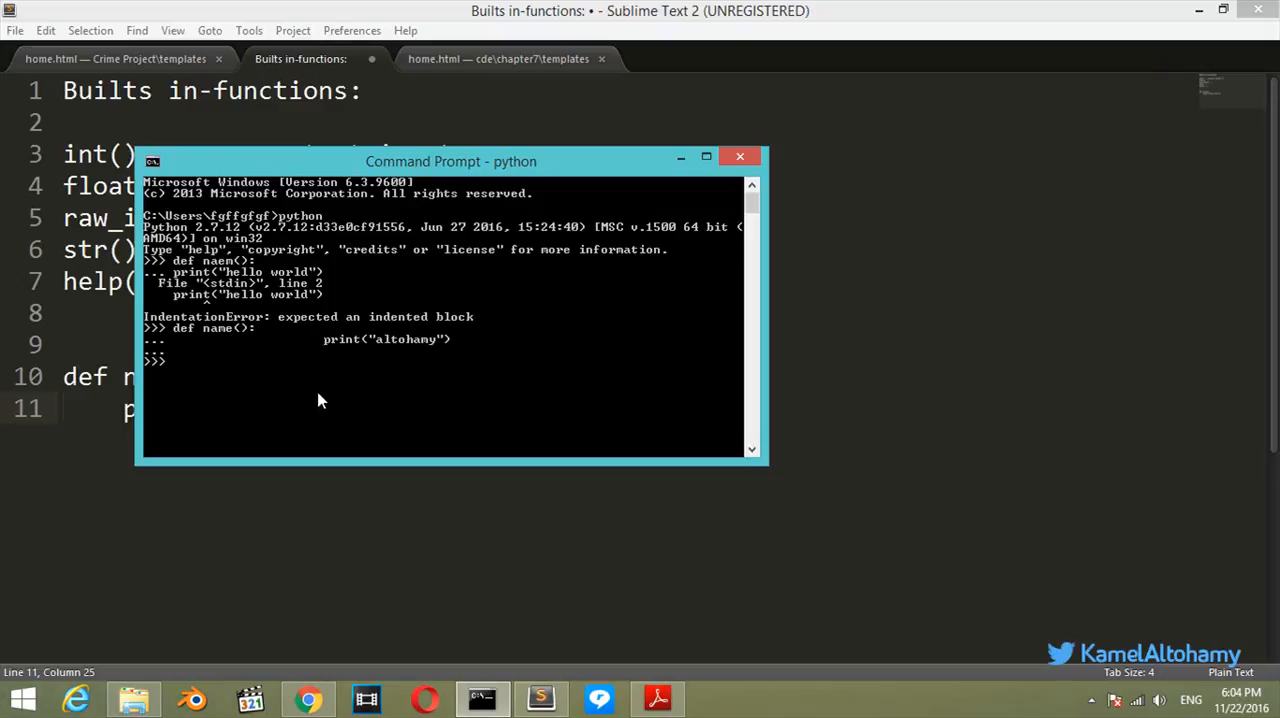
text(name())
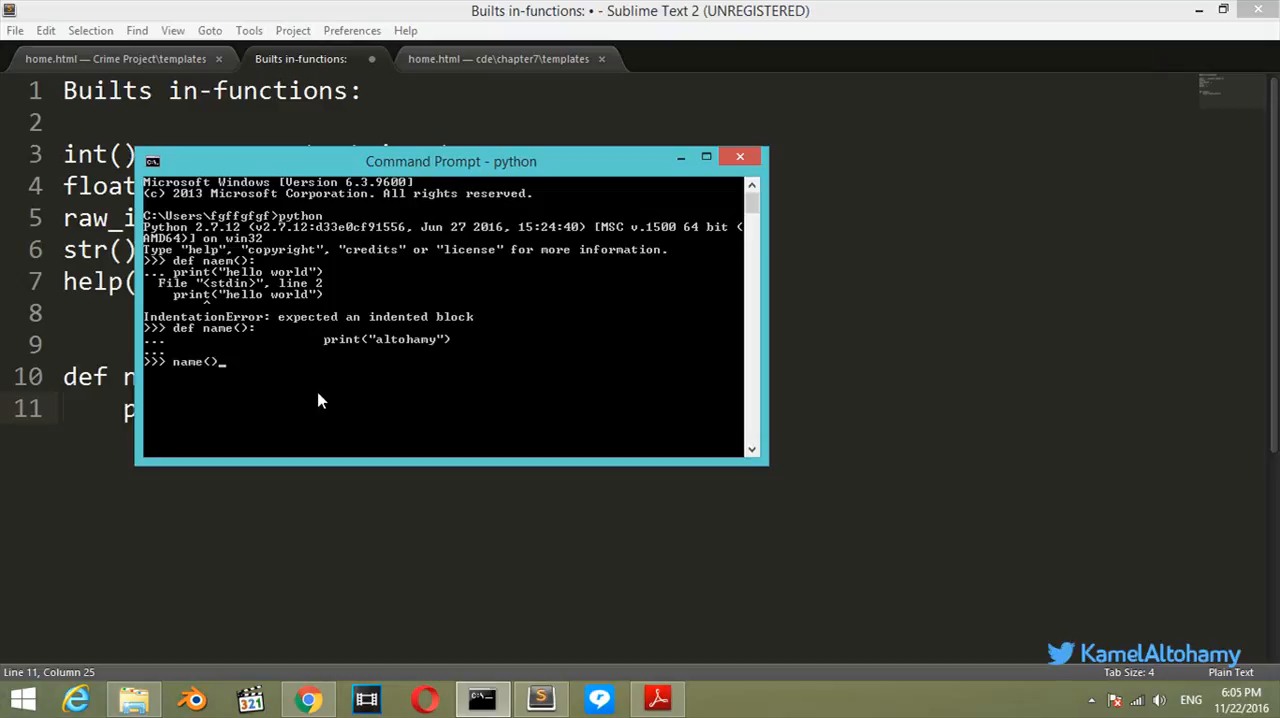
key(enter)
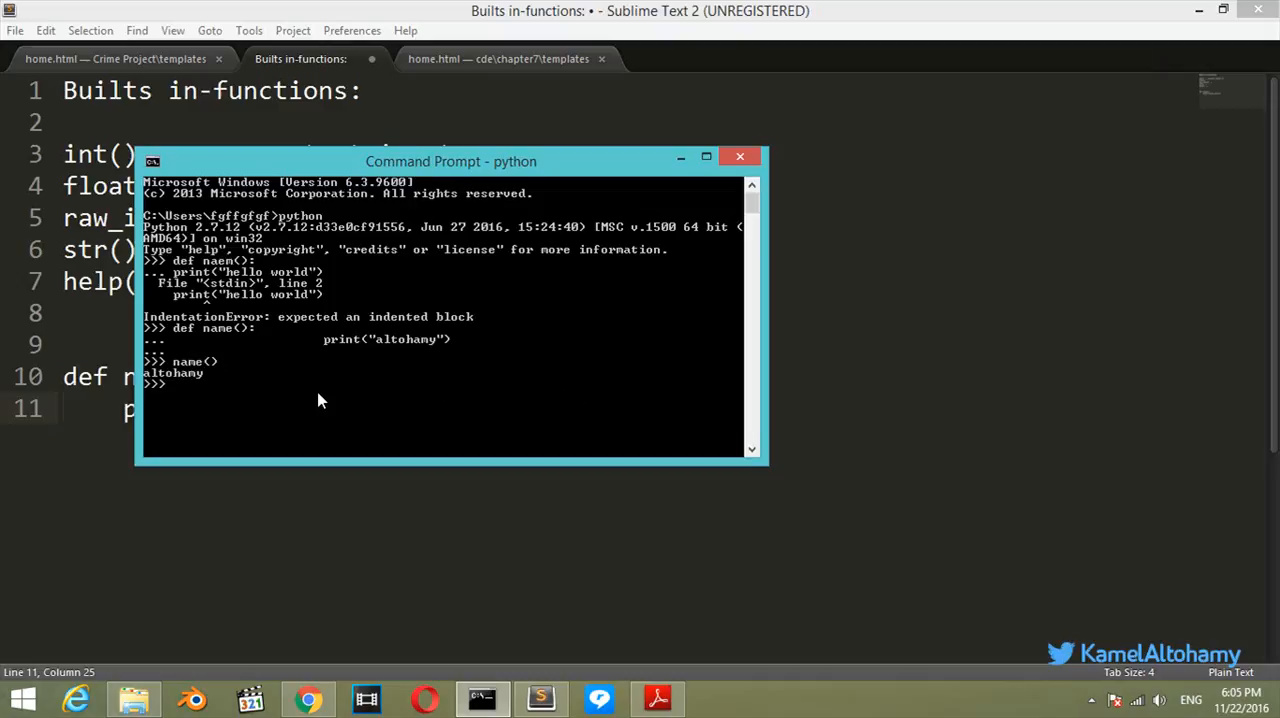
text(name())
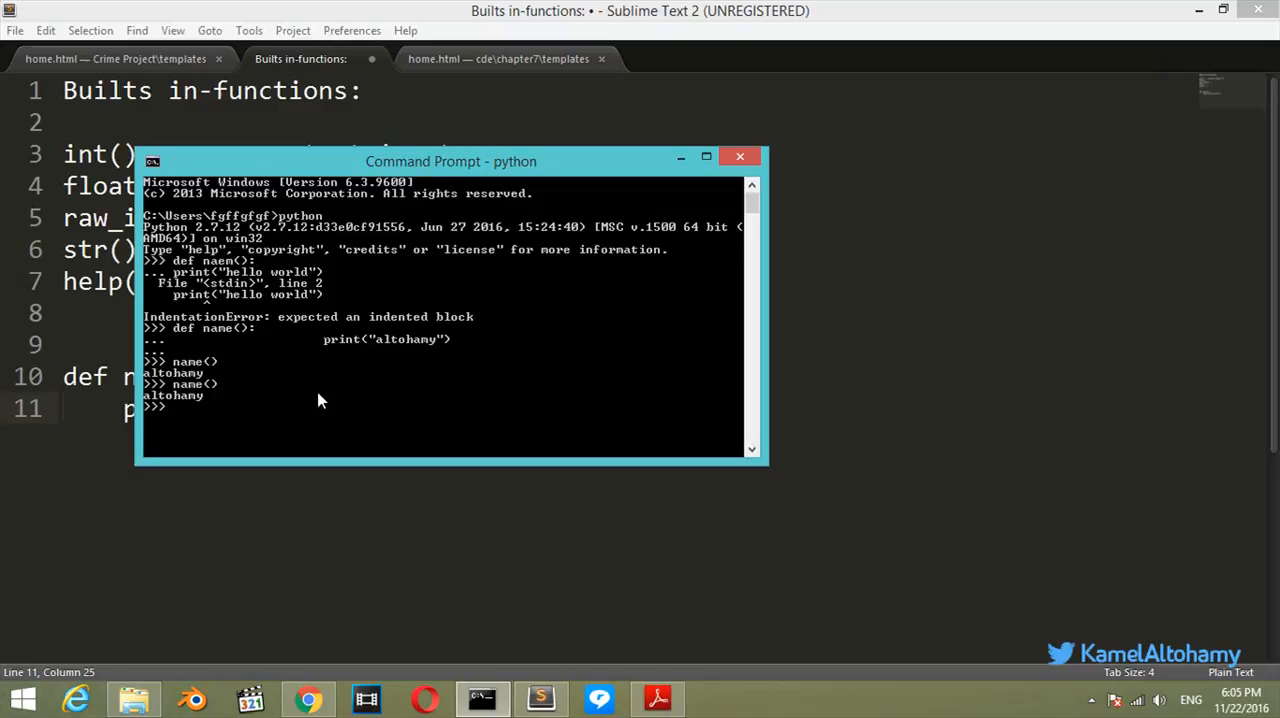
text(name() +)
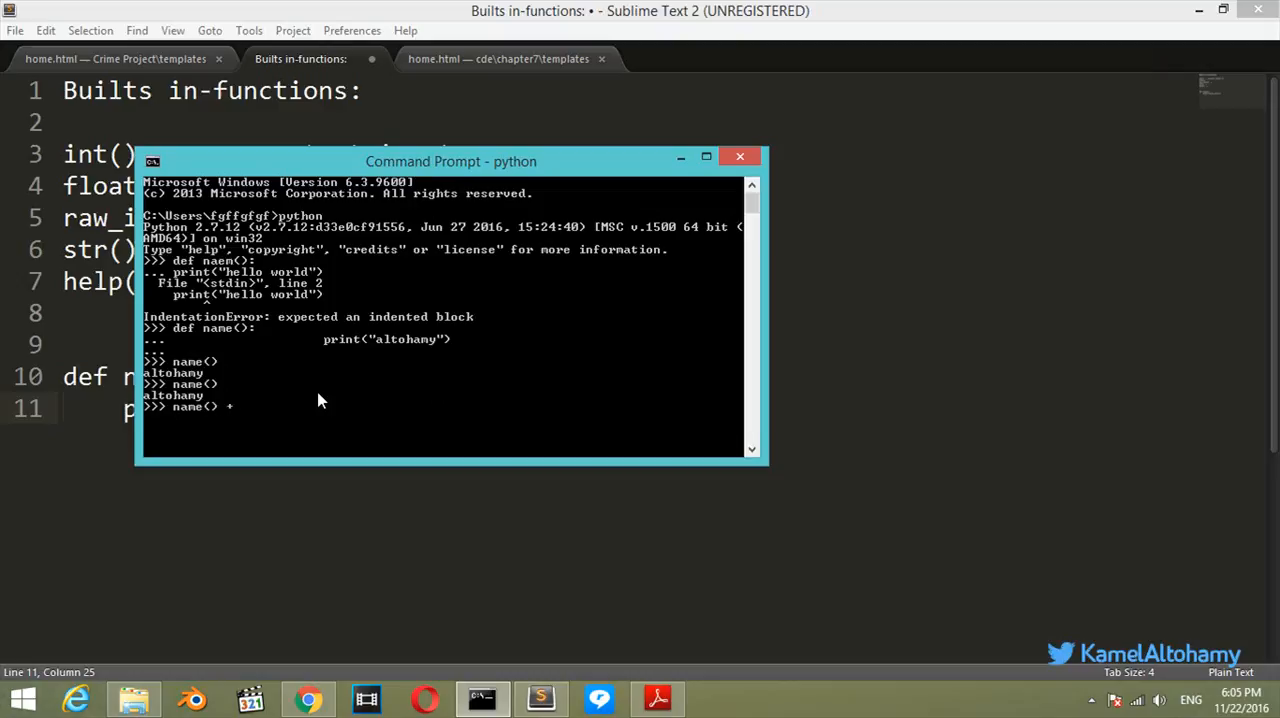
Run name() + name() to get a NoneType TypeError, then call name() again.
text(name)
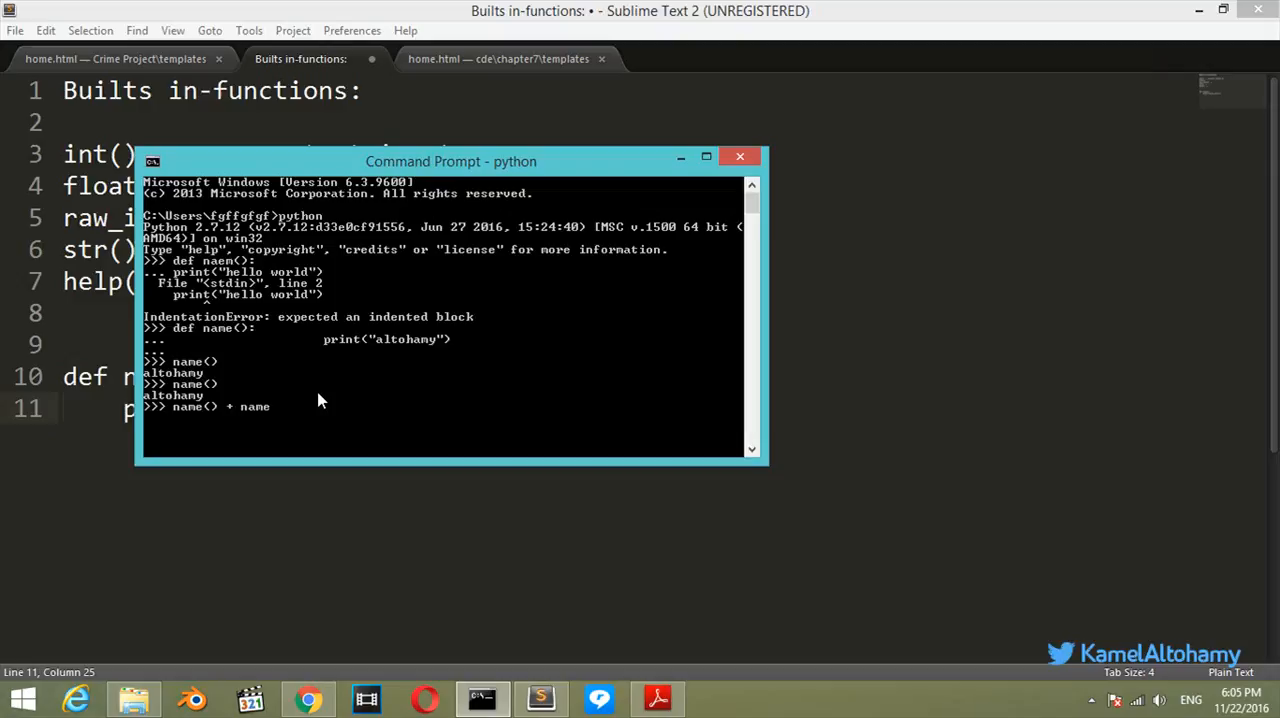
text(())
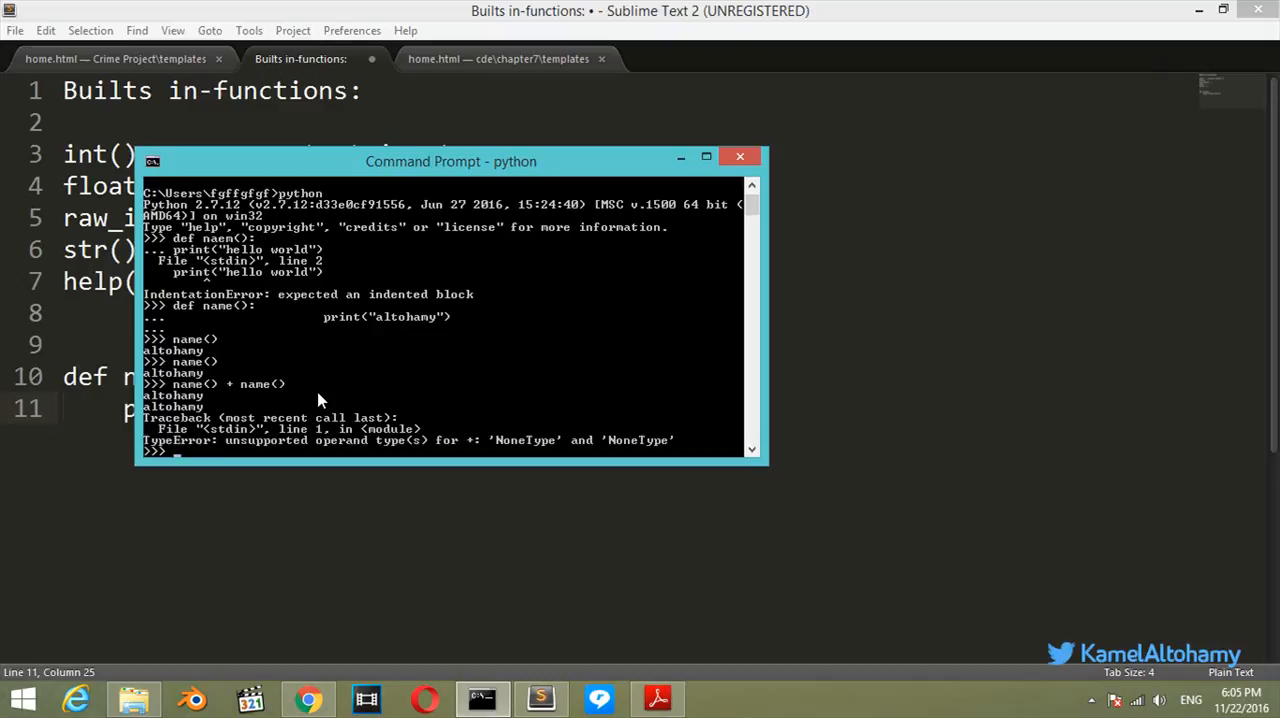
text(b)
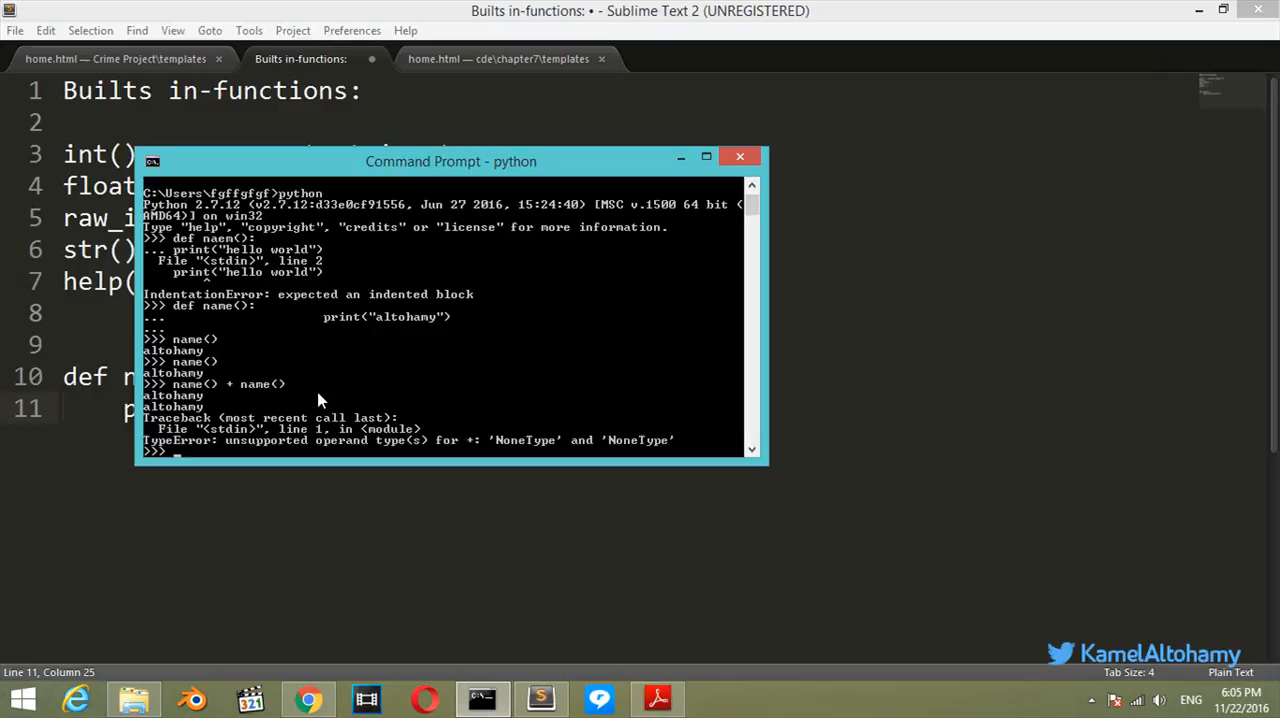
text(name)
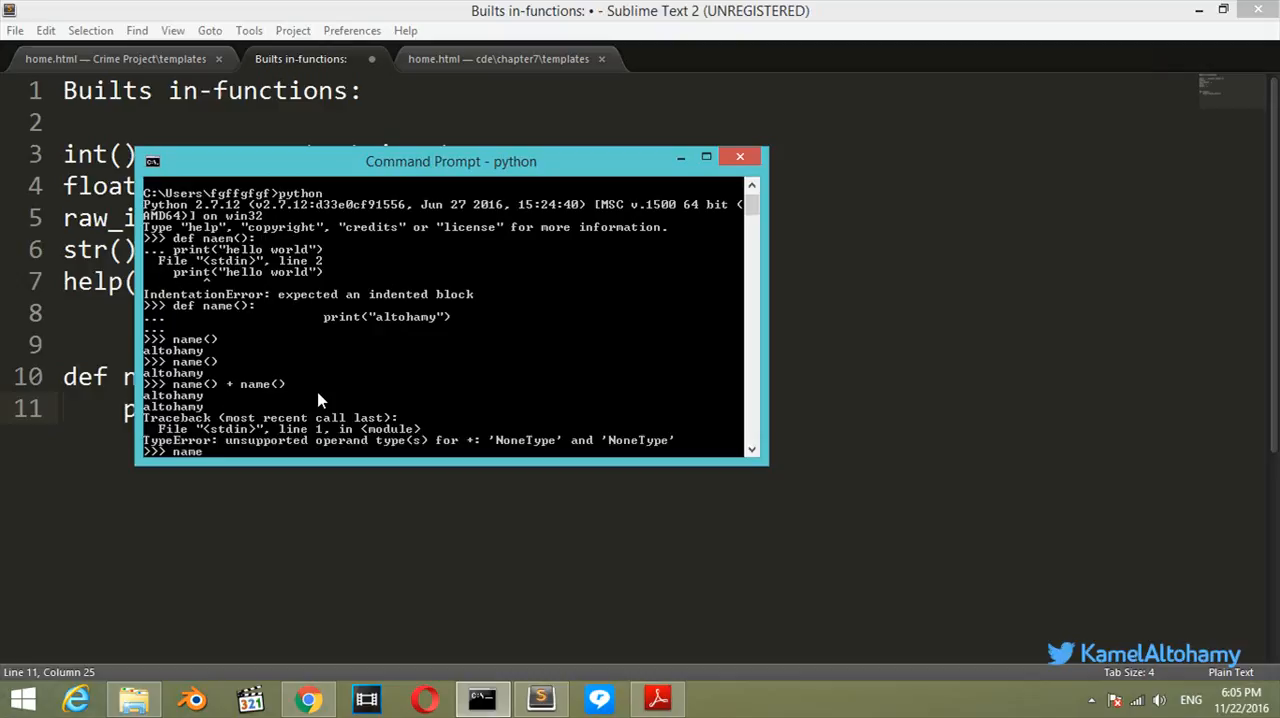
key(Return)
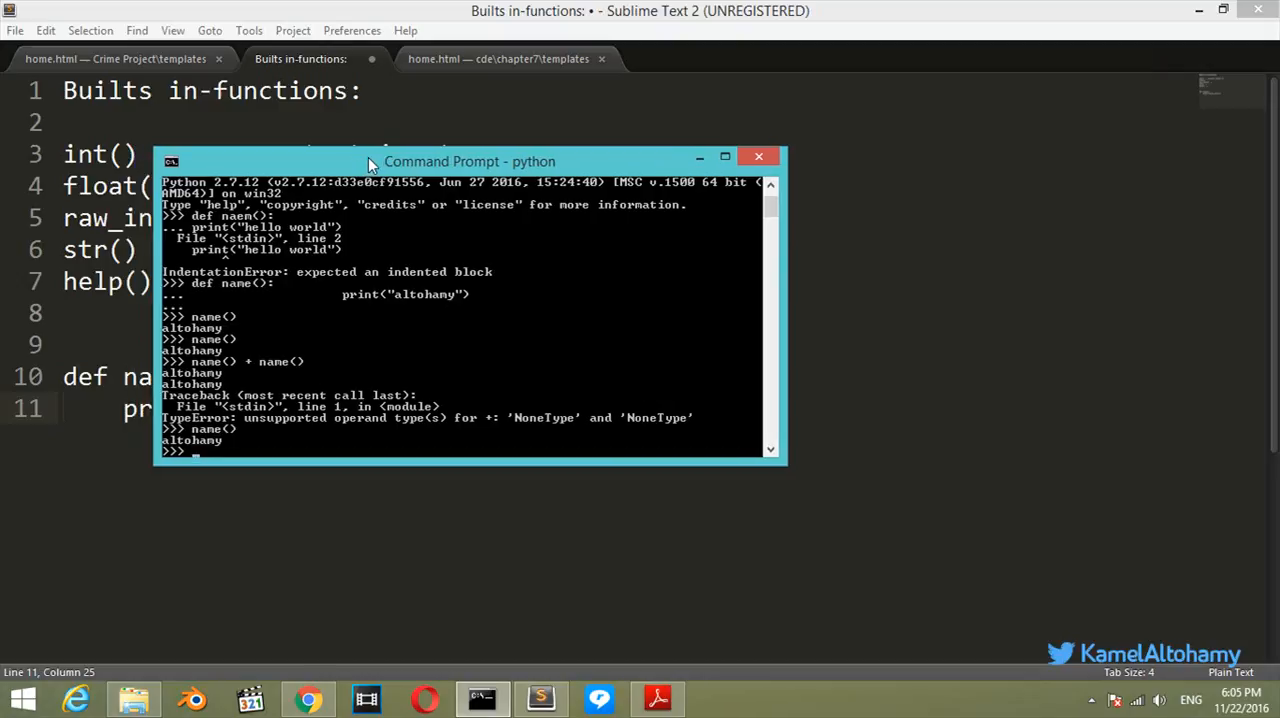
mouse_move(362, 155)
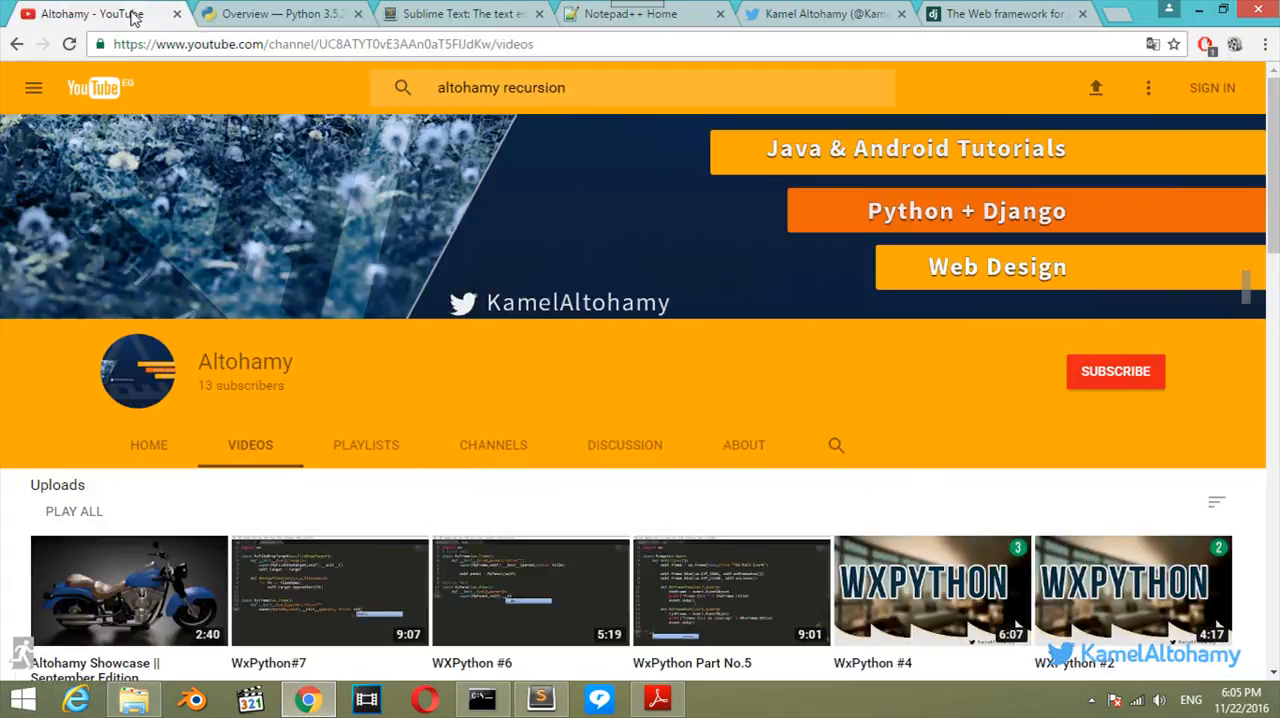
mouse_move(390, 378)
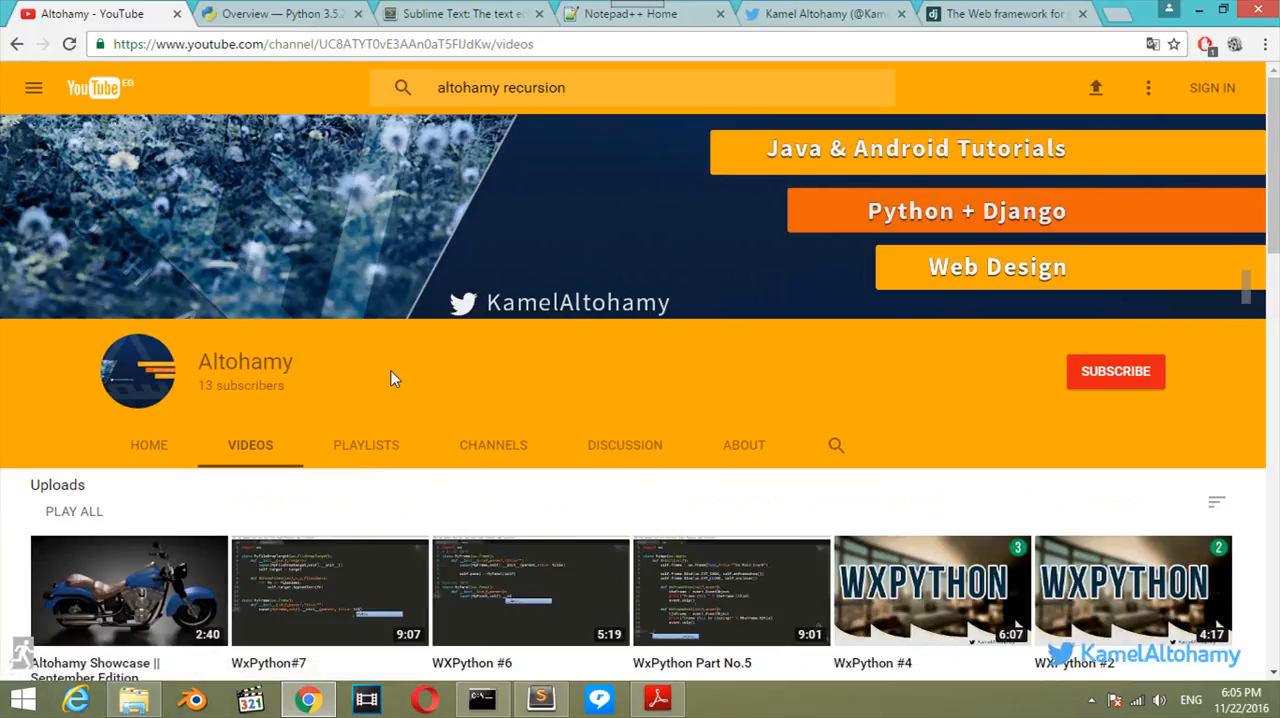
mouse_move(419, 387)
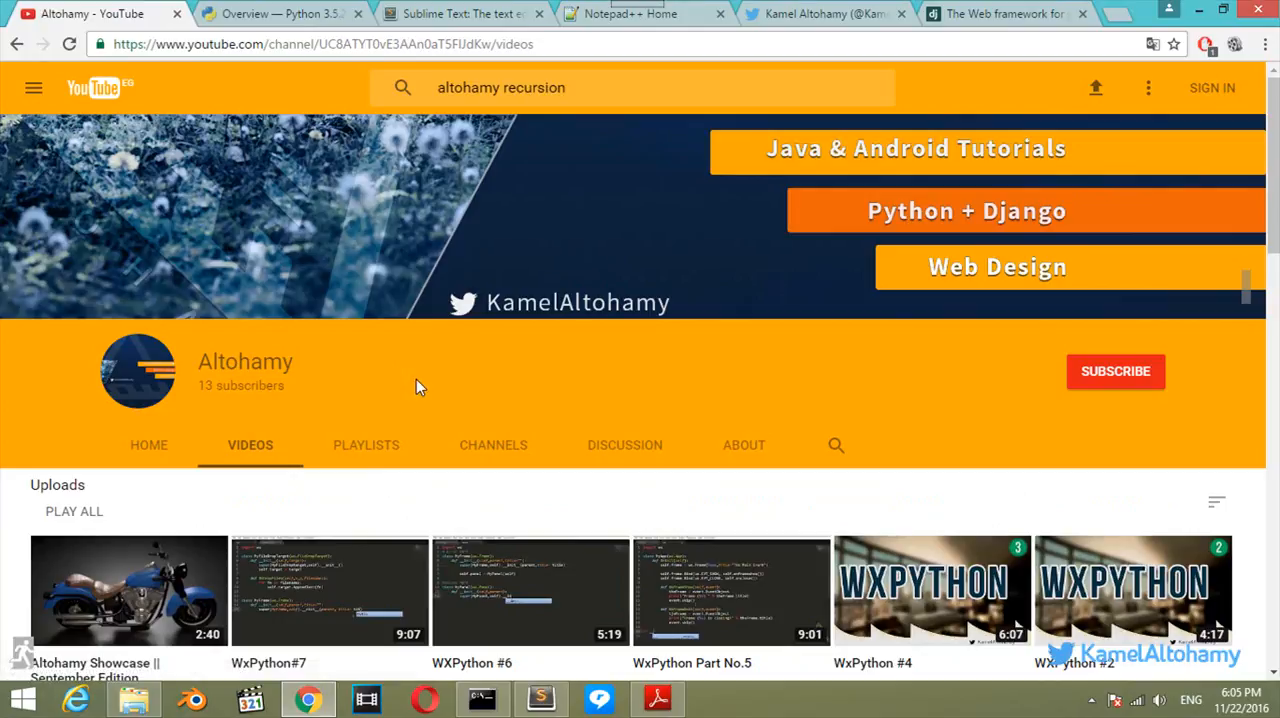
Scroll down the YouTube channel's Videos page to view the uploads list.
scroll(down, 3)
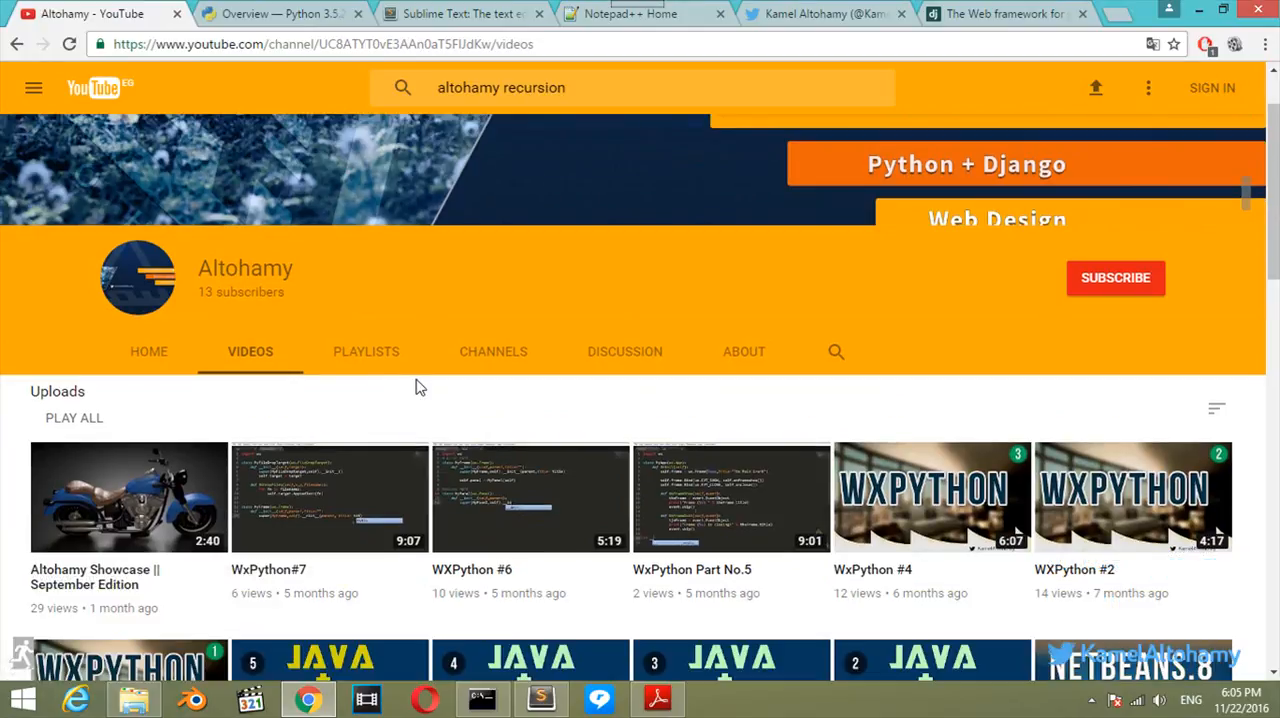